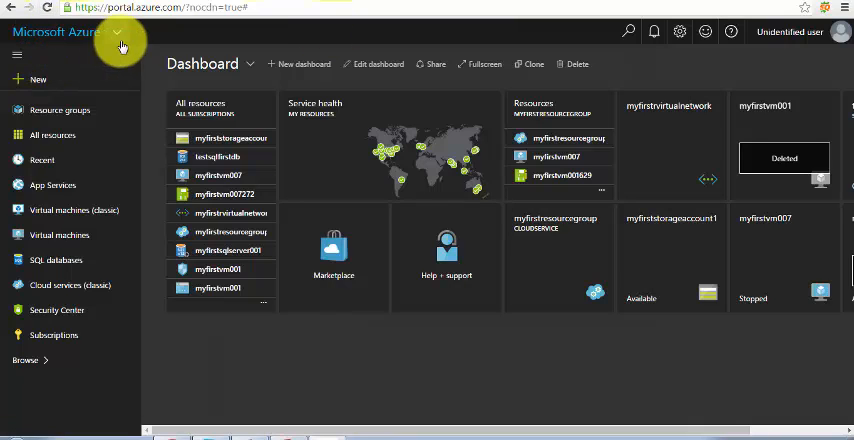
mouse_move(38, 76)
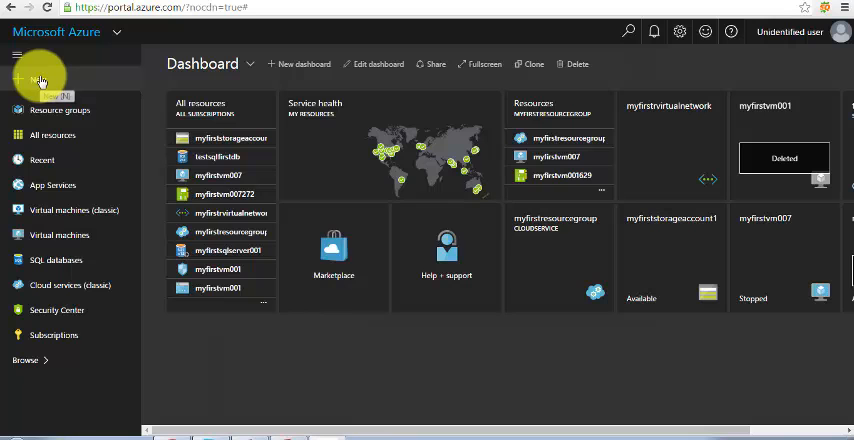
Start a new resource, search 'storage' in the marketplace and open Data + Storage offerings.
left_click(16, 78)
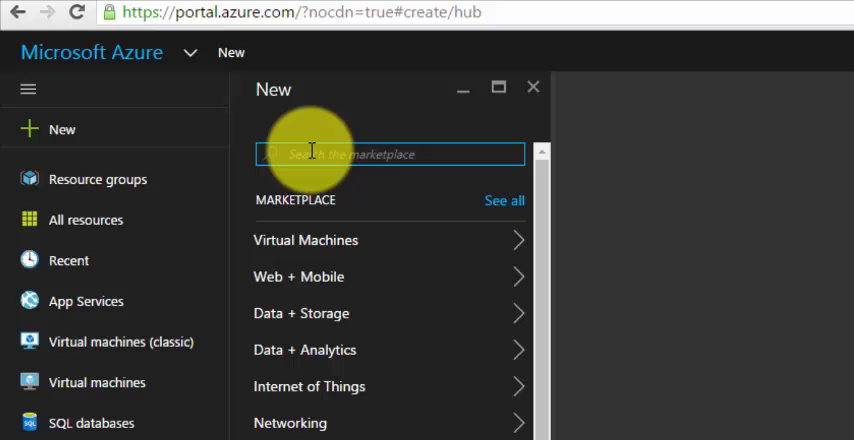
type("storage")
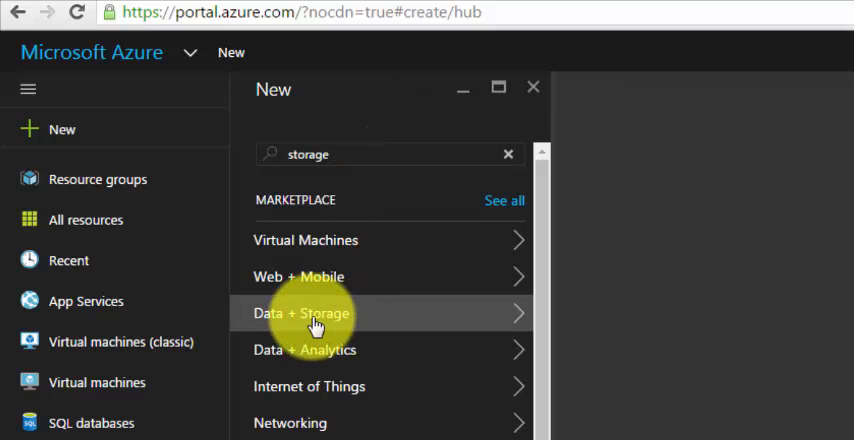
left_click(302, 312)
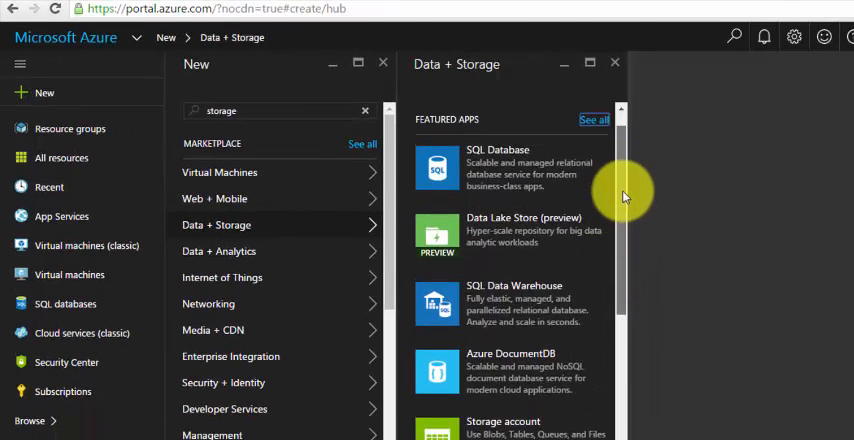
scroll("down", 3)
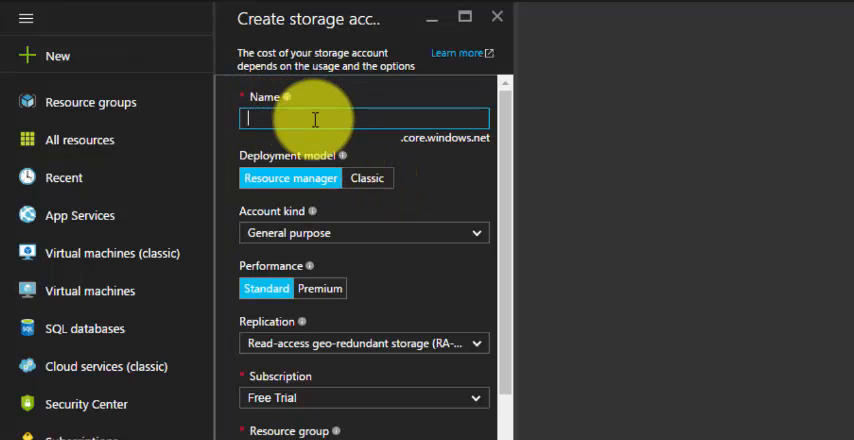
Name the new storage account myfirststorage001 with Premium performance.
type("m")
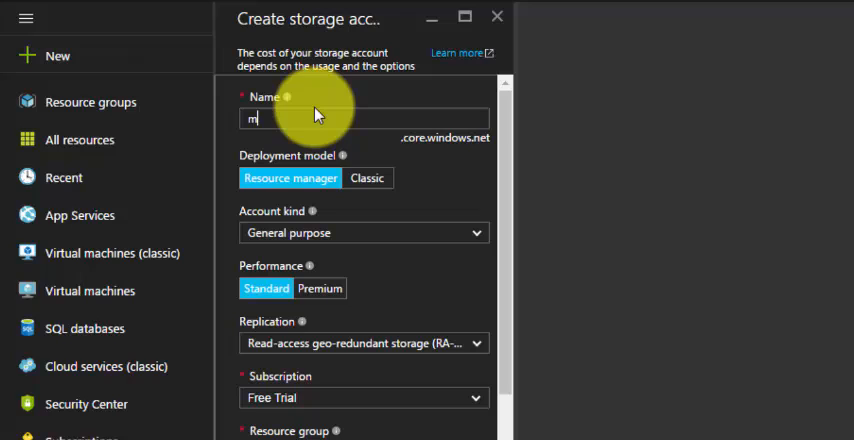
type("yfirst")
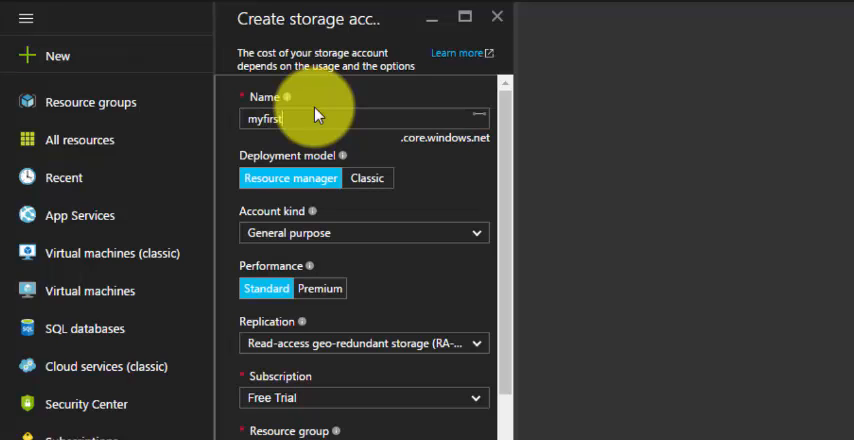
type("storage001")
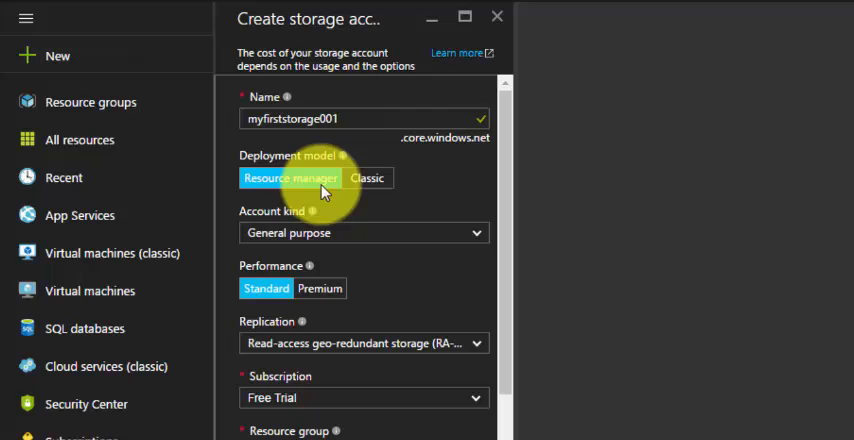
mouse_move(478, 240)
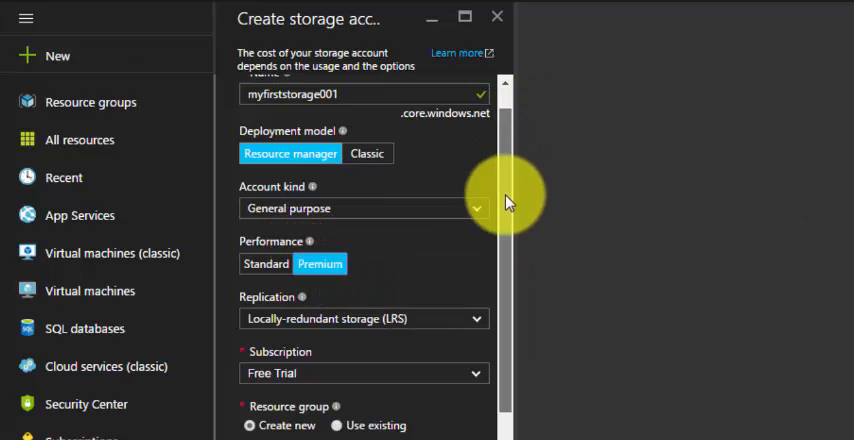
scroll("down", 3)
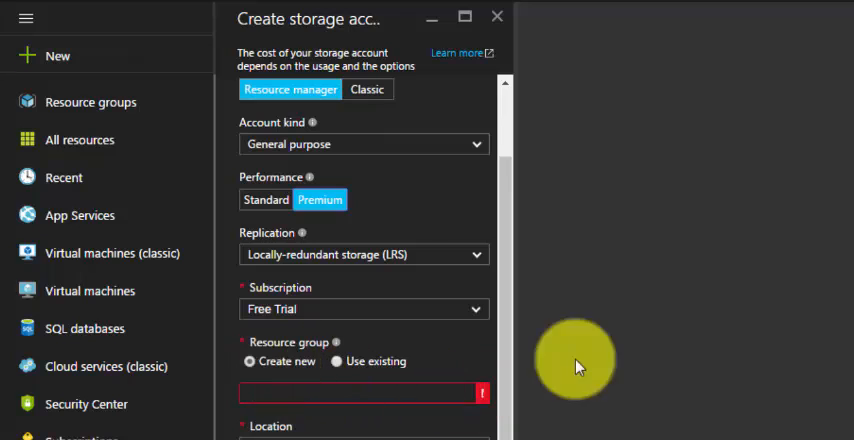
Use existing resource group myfirstresourcegroup in West US and submit the account for validation.
left_click(364, 392)
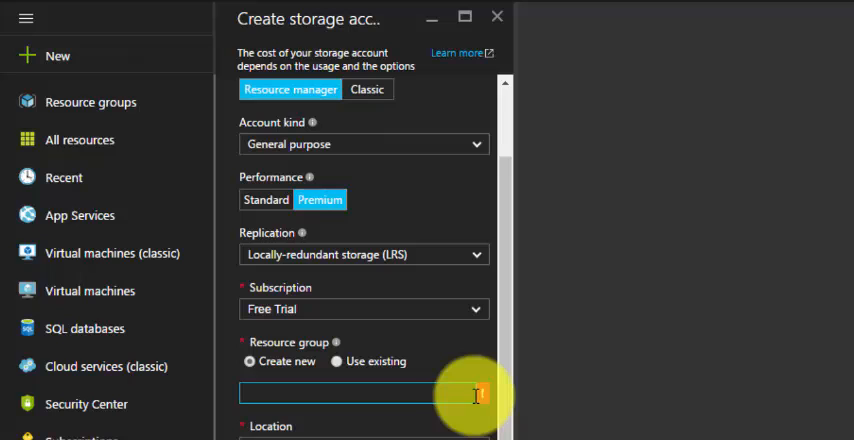
left_click(364, 396)
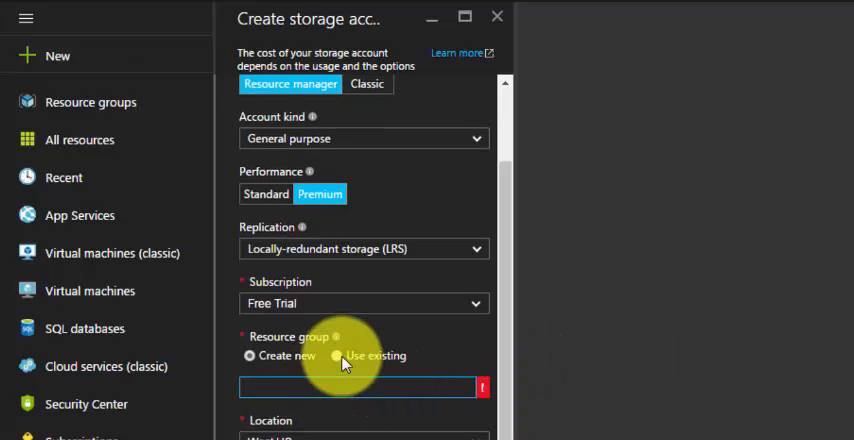
left_click(344, 356)
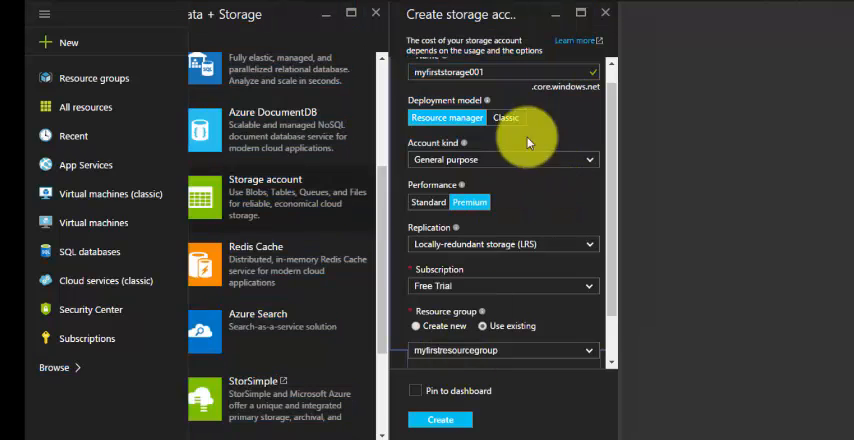
scroll("down", 3)
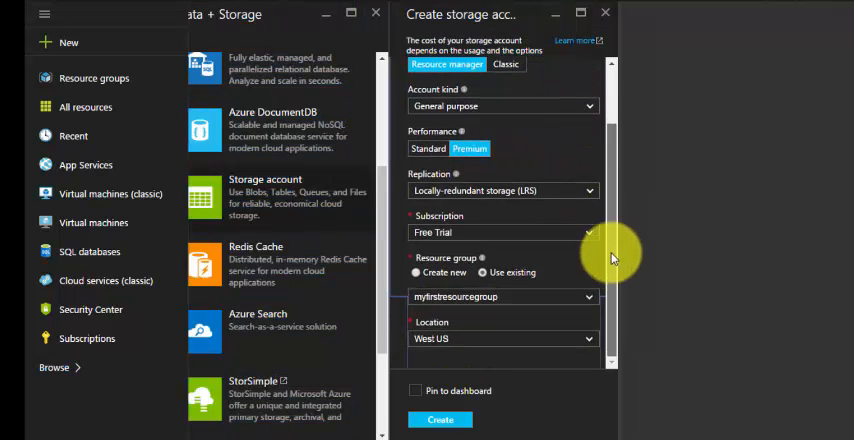
left_click(440, 420)
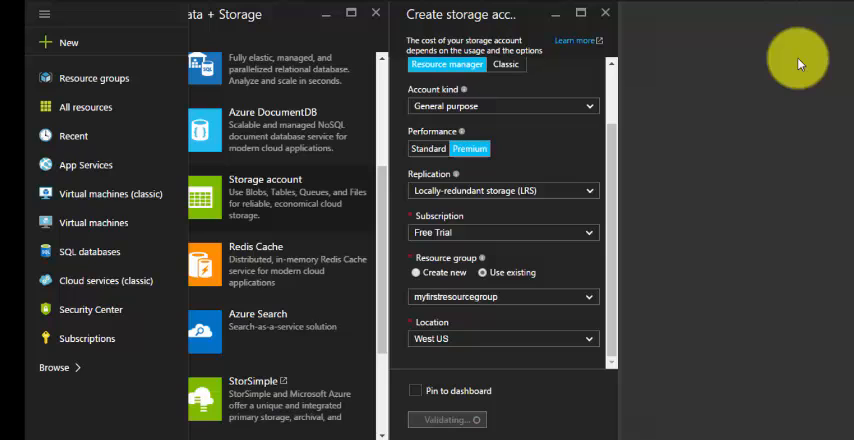
mouse_move(564, 432)
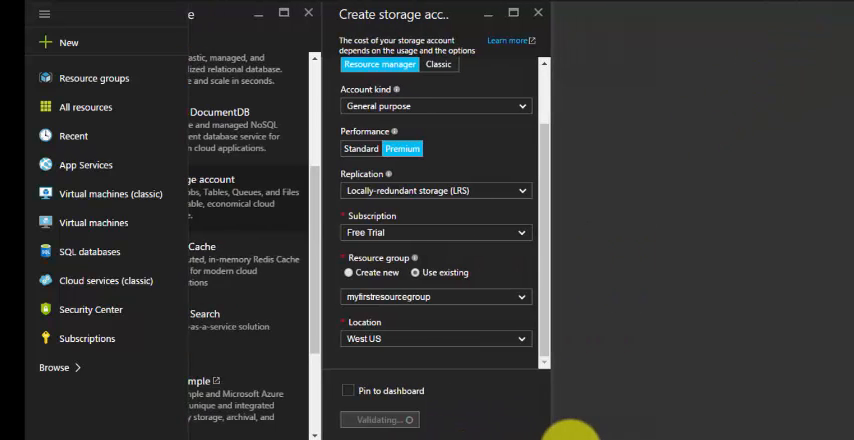
Launch the myfirststorage001 deployment and view its details showing Premium_LRS in westus.
left_click(380, 420)
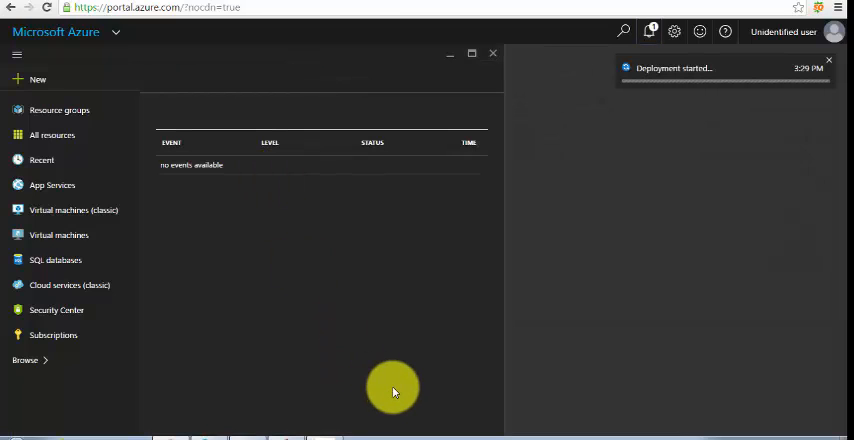
mouse_move(652, 78)
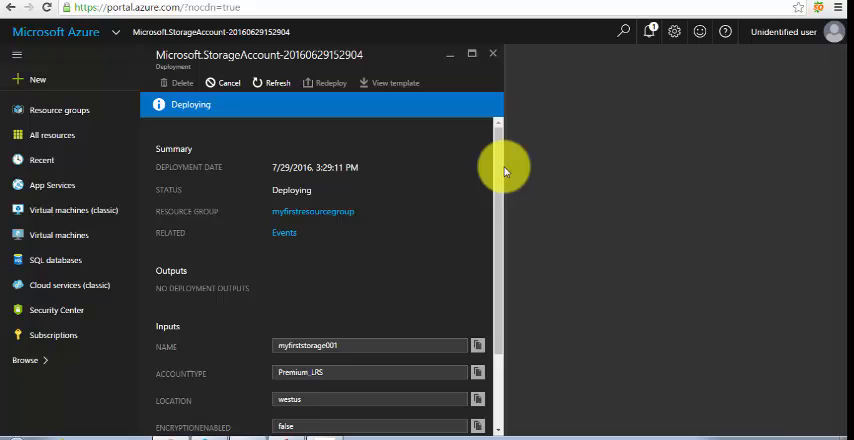
scroll("down", 3)
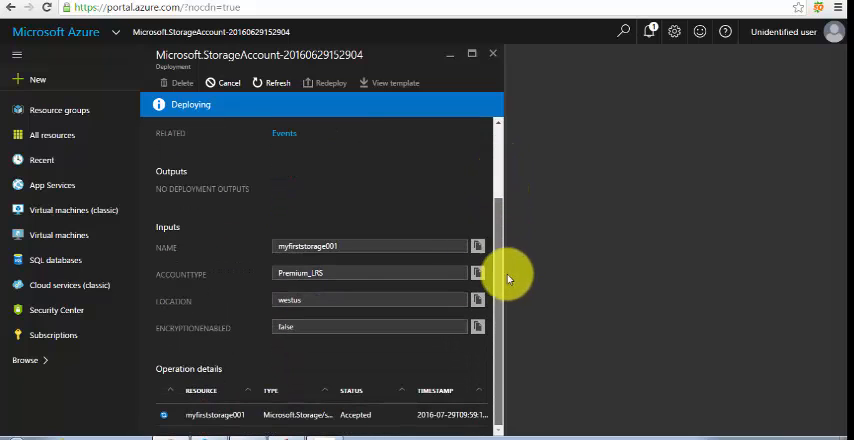
mouse_move(328, 280)
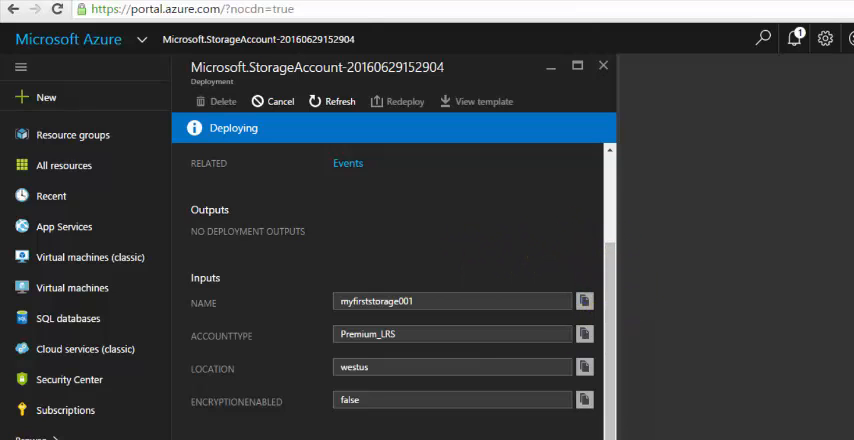
mouse_move(128, 132)
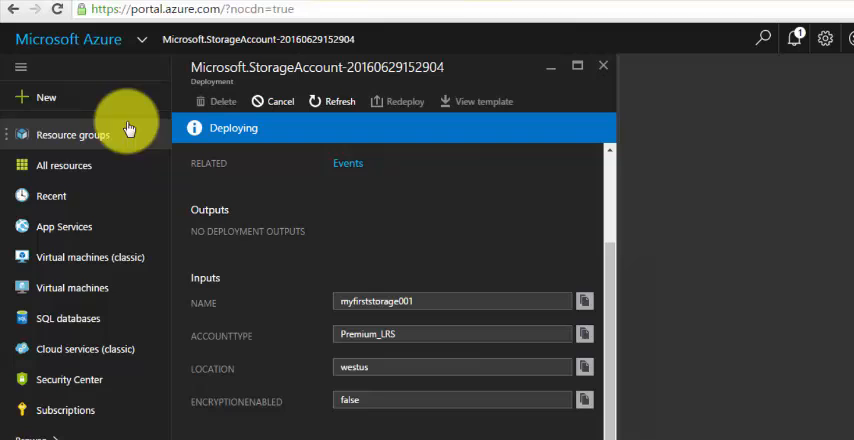
mouse_move(92, 204)
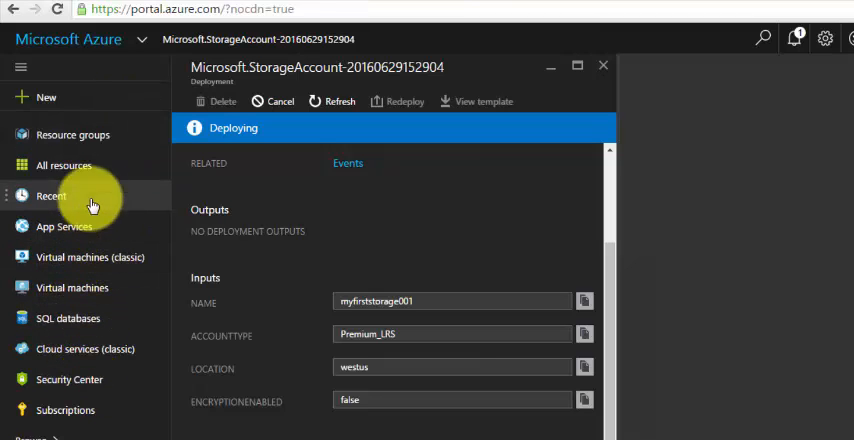
mouse_move(60, 380)
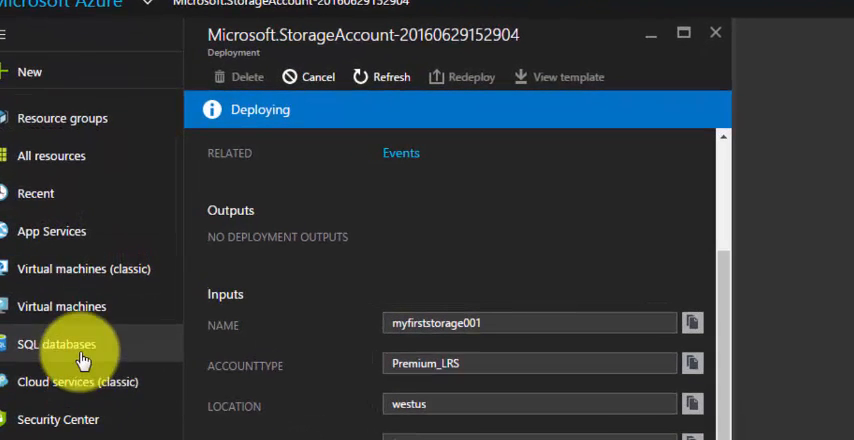
mouse_move(84, 268)
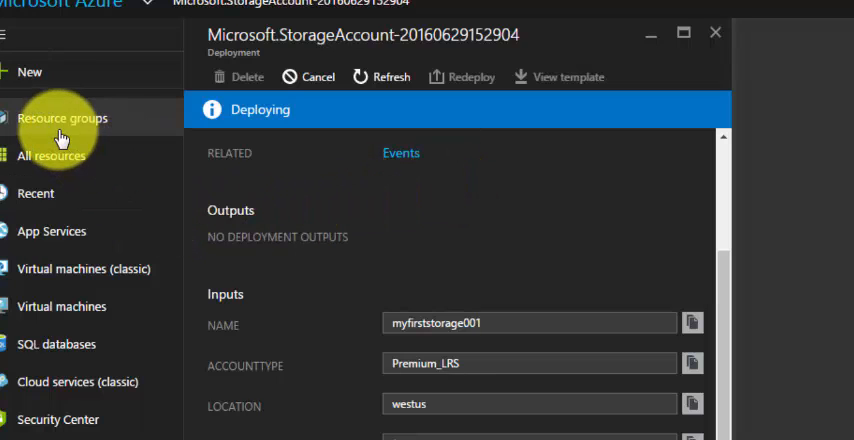
Go to Resource groups and open myfirststorage001 inside myfirstresourcegroup.
left_click(62, 118)
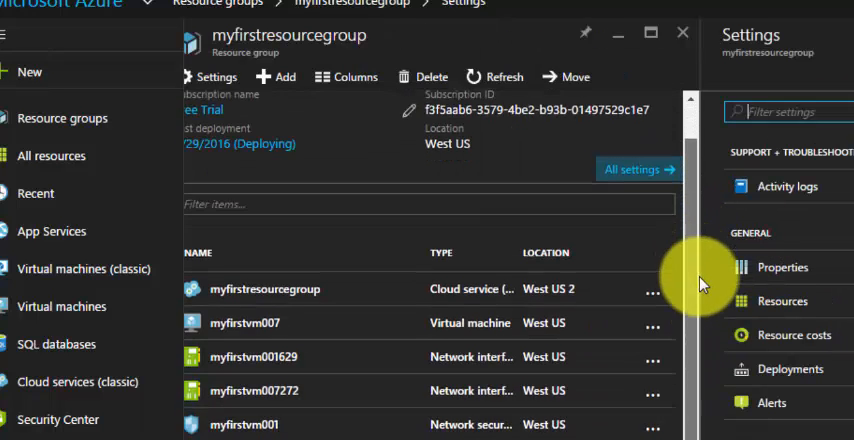
scroll("down", 3)
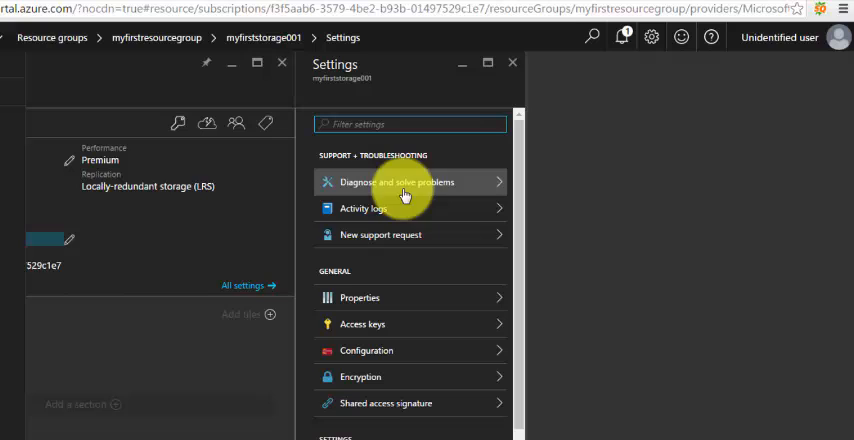
mouse_move(378, 240)
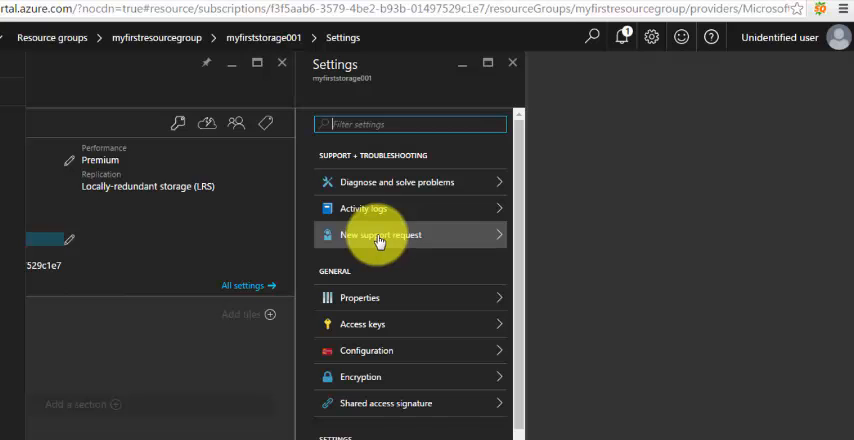
View myfirststorage001's properties and configuration.
left_click(360, 296)
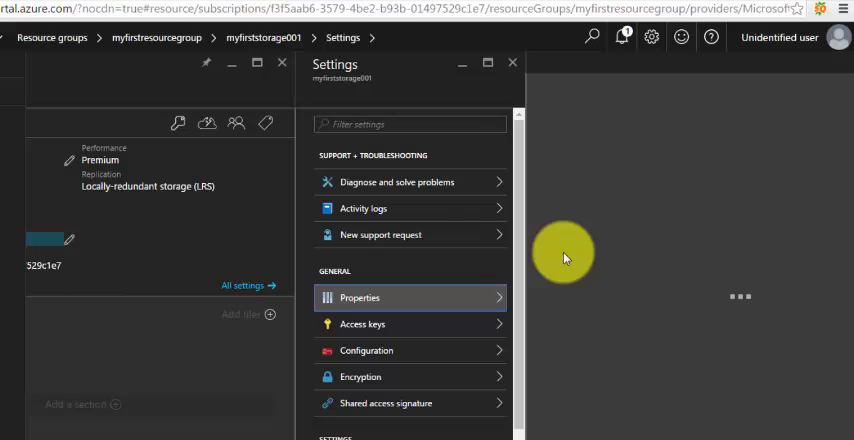
left_click(360, 296)
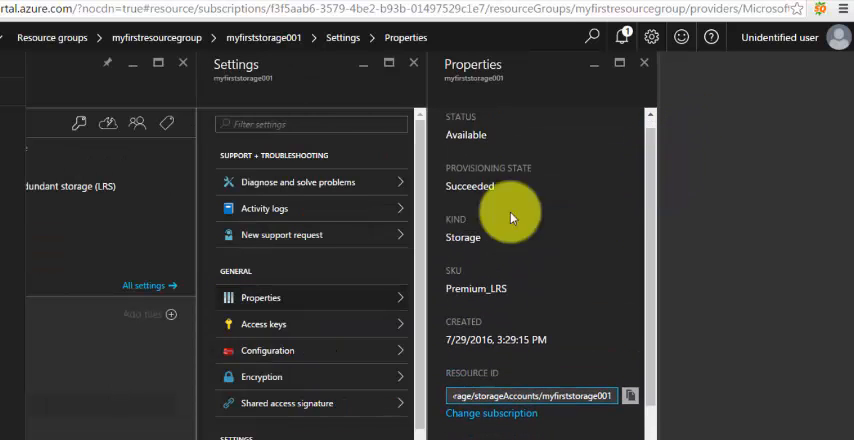
left_click(264, 324)
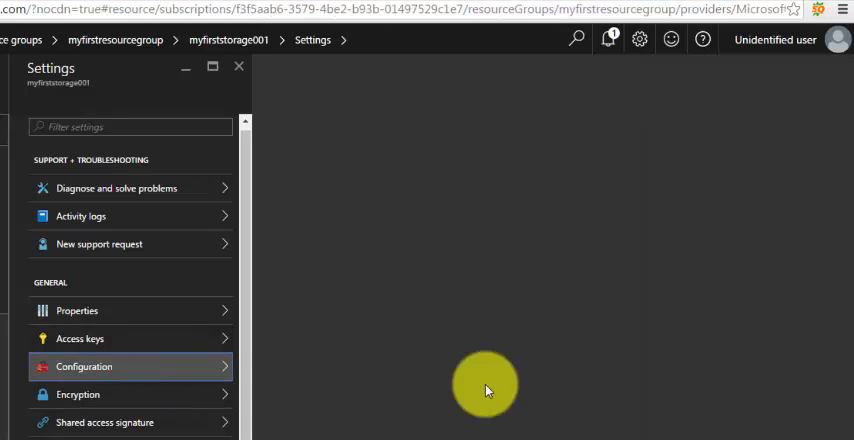
left_click(88, 366)
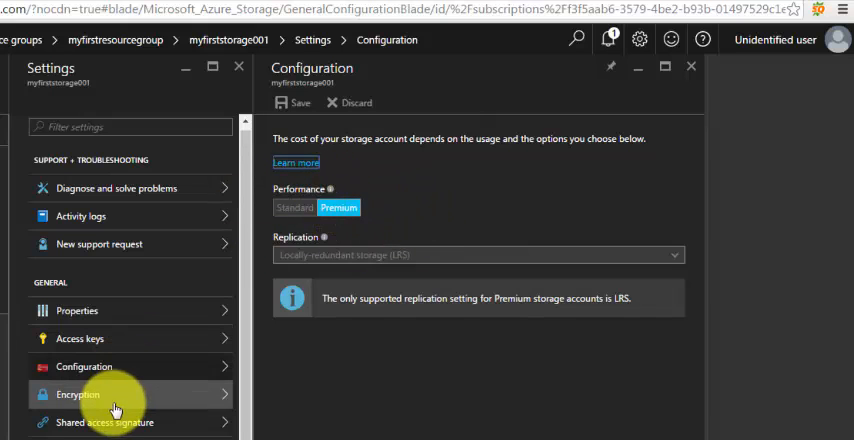
Review its encryption and shared access signature settings, then list users with access.
left_click(80, 394)
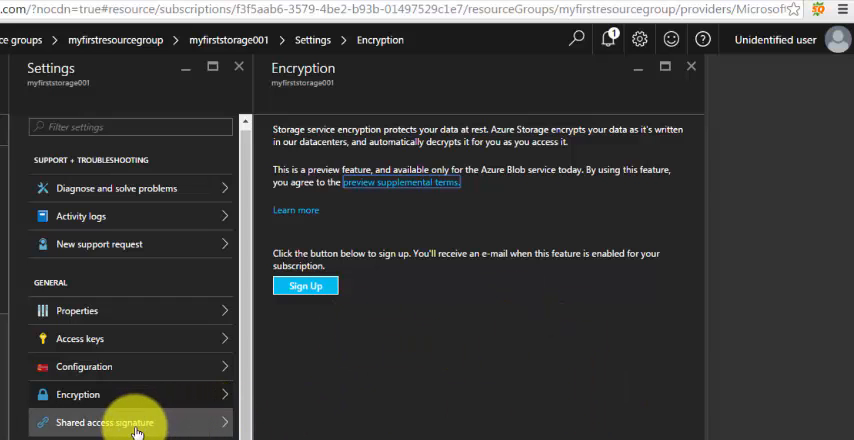
left_click(104, 416)
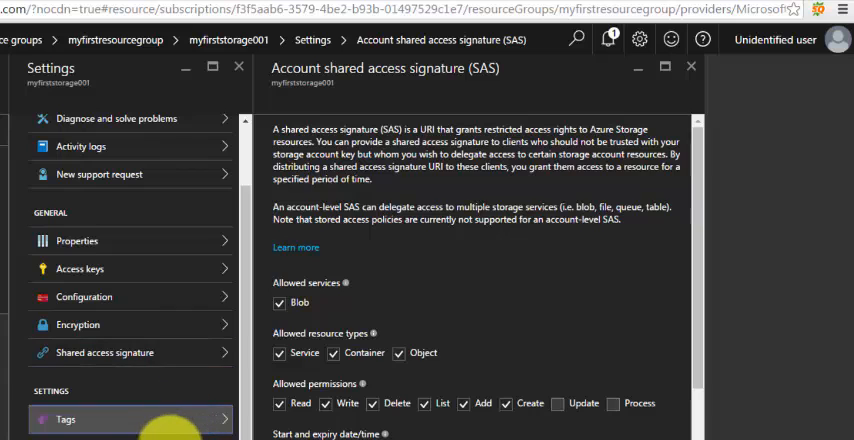
left_click(70, 416)
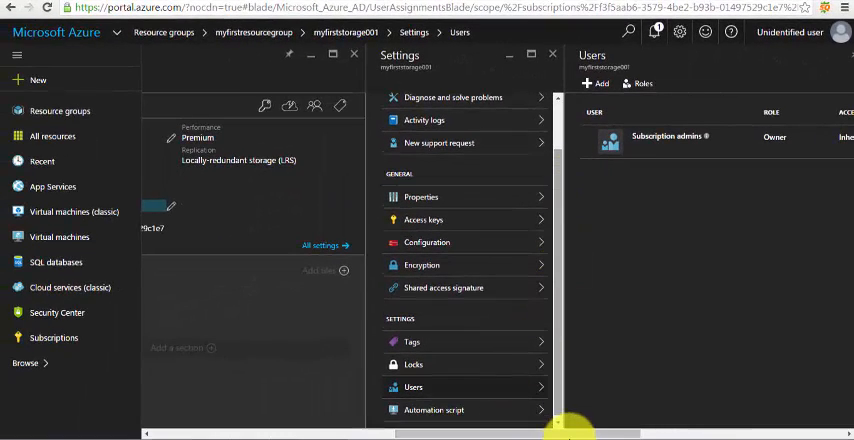
mouse_move(490, 284)
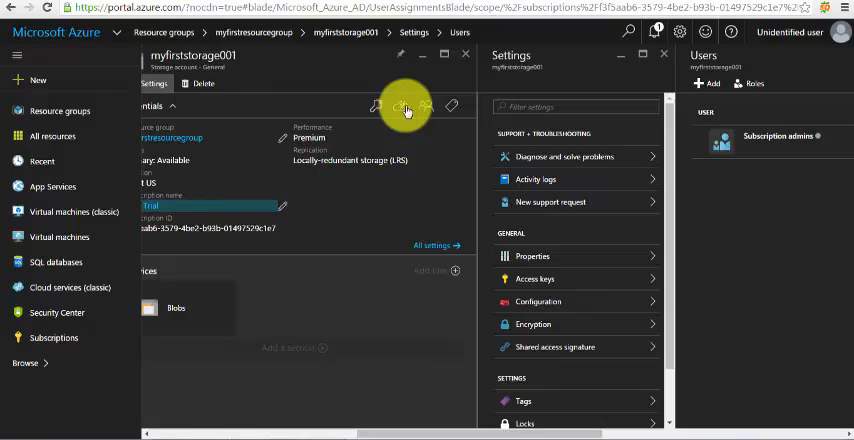
Show myfirststorage001's access keys, then open its Blob service with no containers.
left_click(390, 106)
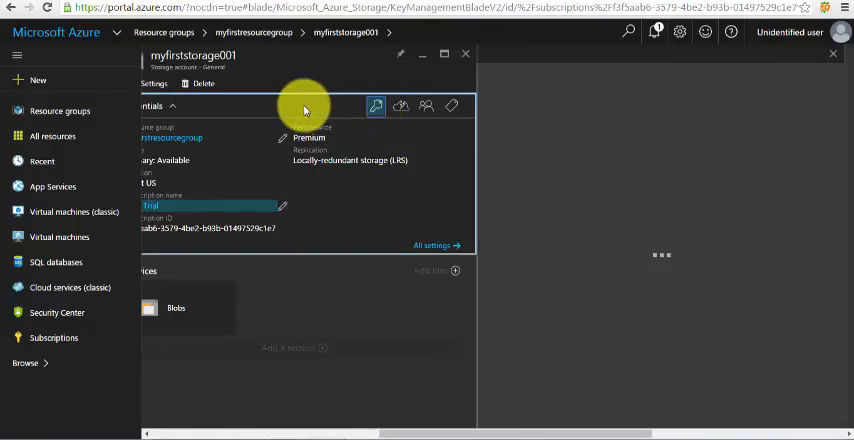
left_click(392, 104)
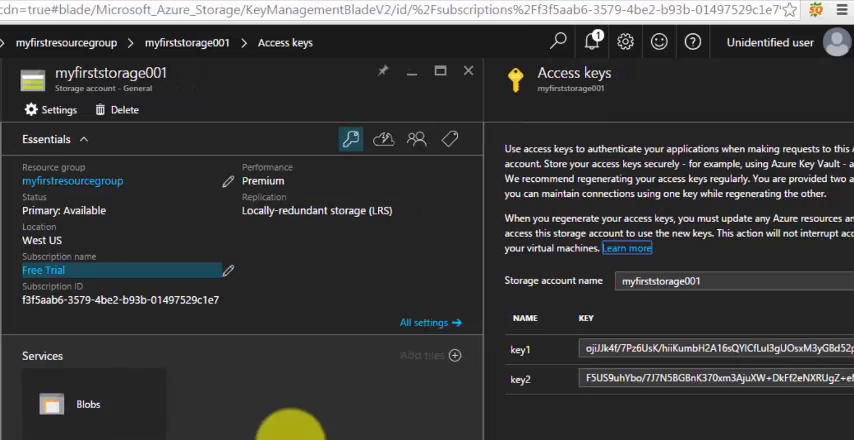
mouse_move(374, 148)
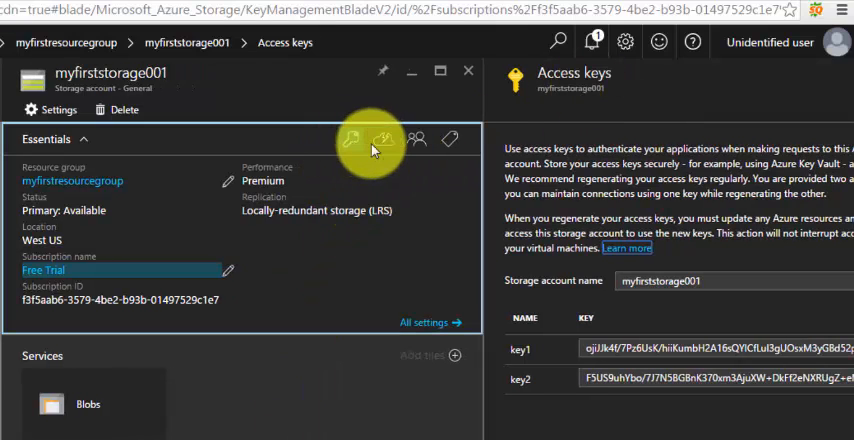
mouse_move(416, 140)
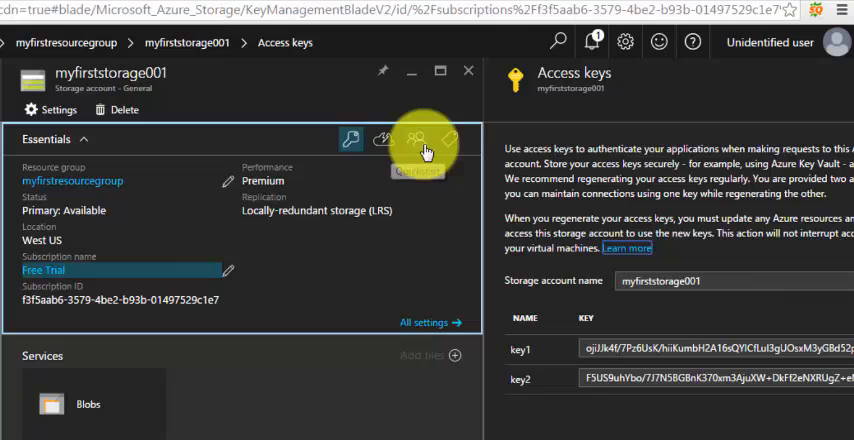
left_click(420, 138)
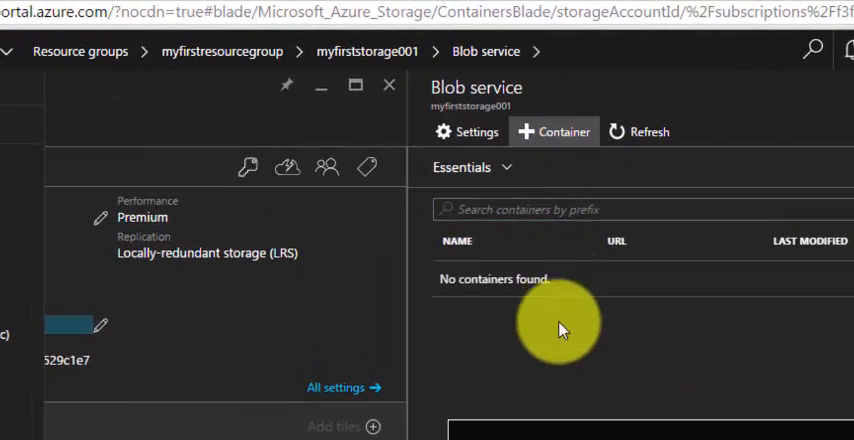
Create blob container myfirstcontainer and open it, finding no blobs.
left_click(552, 132)
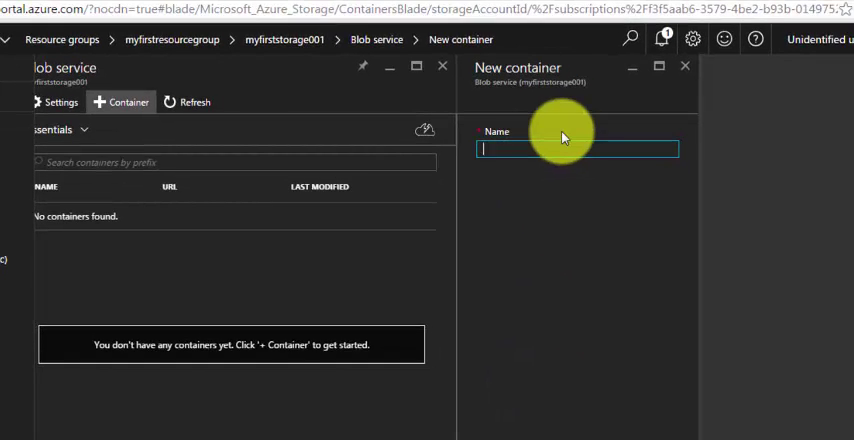
type("myfirstco")
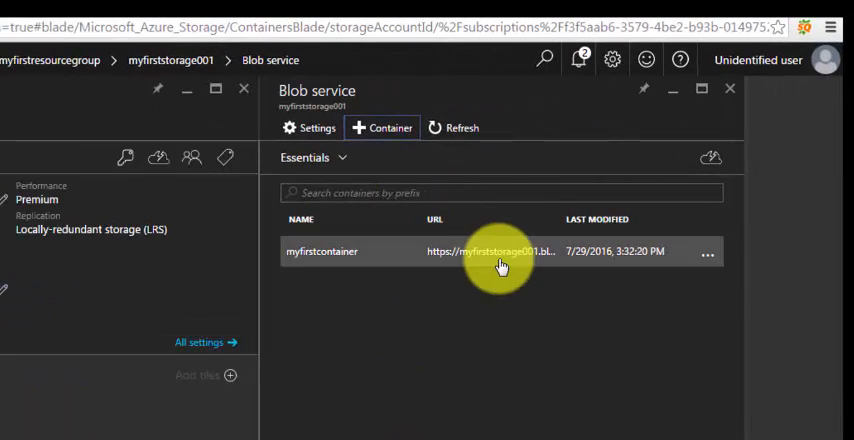
mouse_move(468, 260)
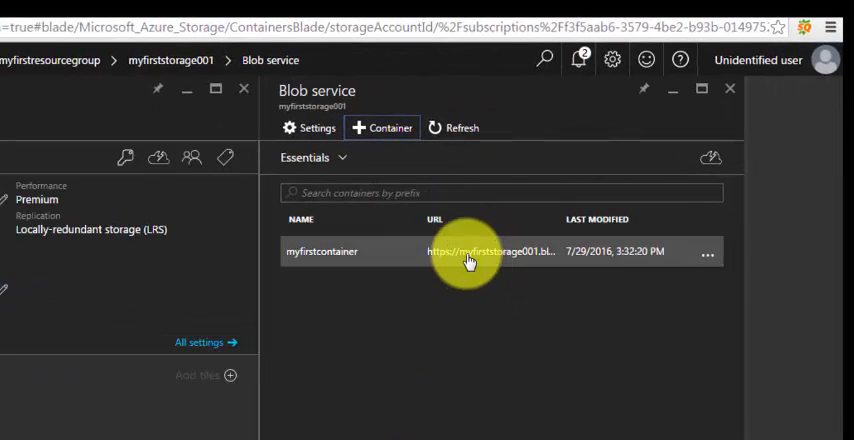
mouse_move(468, 258)
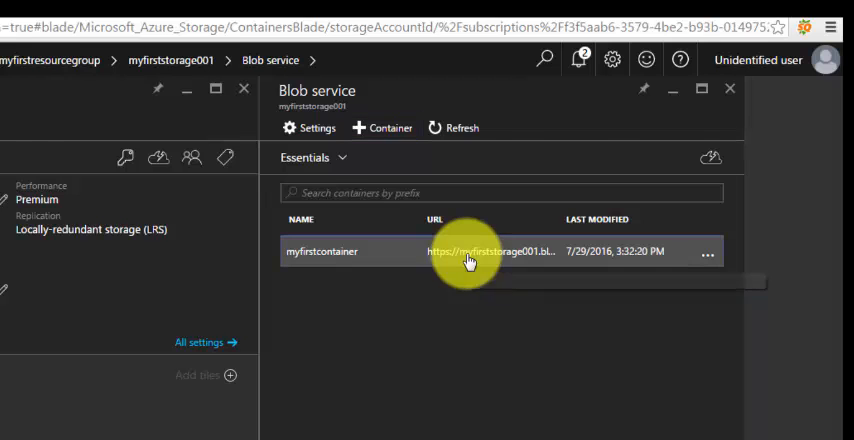
left_click(324, 252)
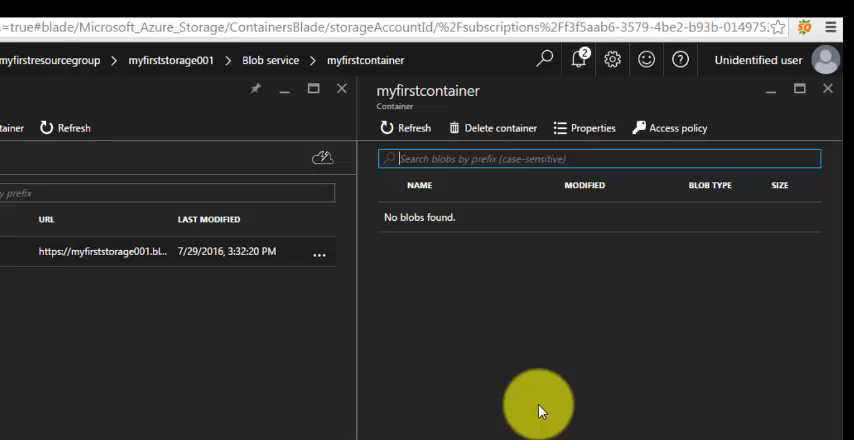
mouse_move(596, 236)
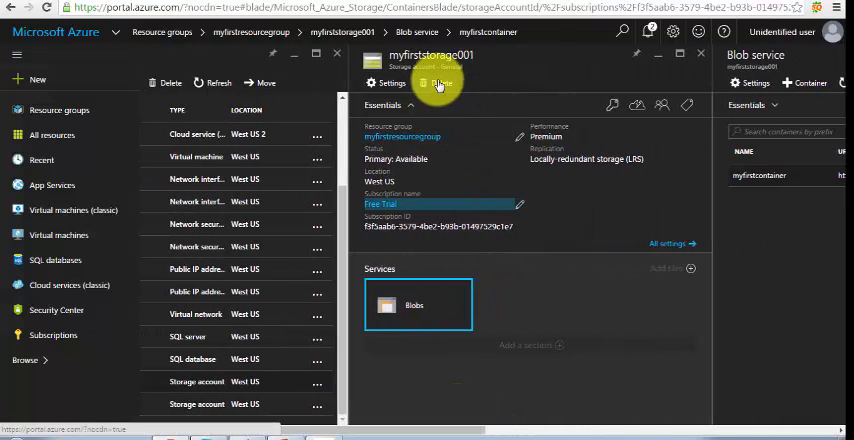
mouse_move(436, 84)
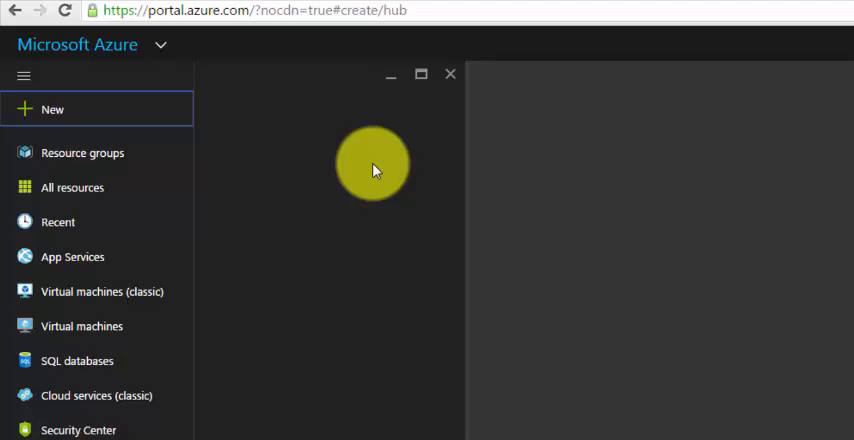
Start a new resource, search 'storage' and choose Storage account to get a fresh creation form.
left_click(52, 108)
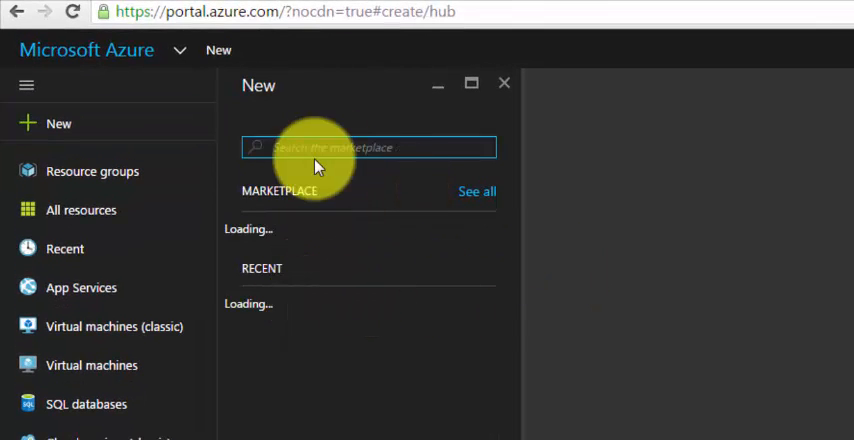
type("stora")
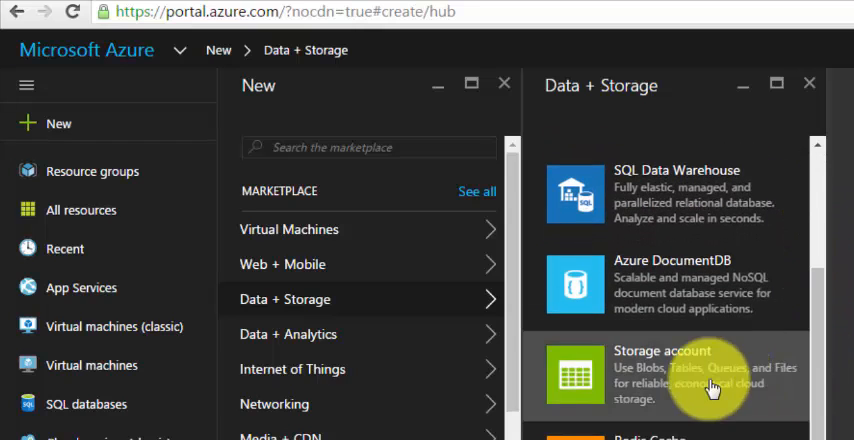
left_click(692, 376)
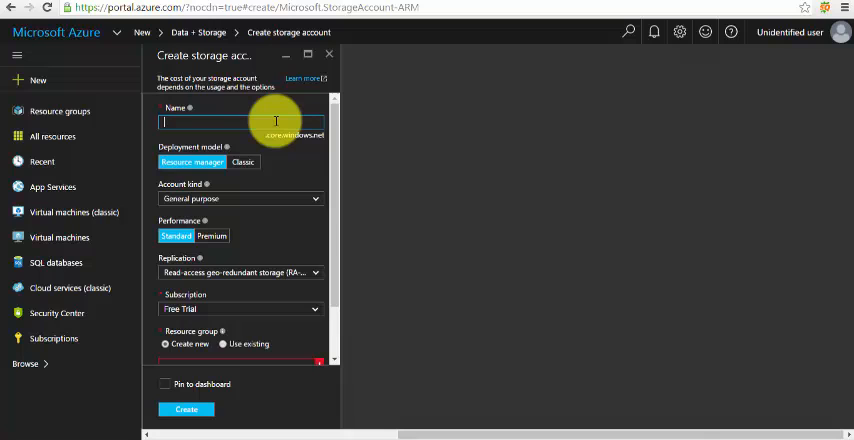
Name the account myfirststandardstorage, correcting a typo along the way.
type("my")
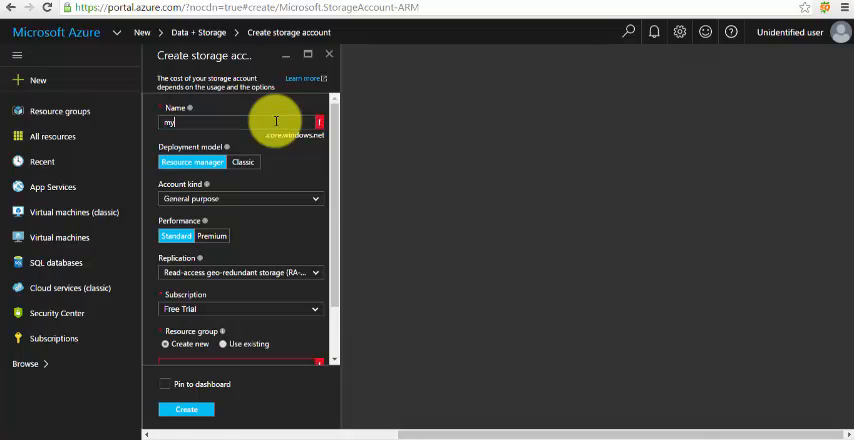
type("frists")
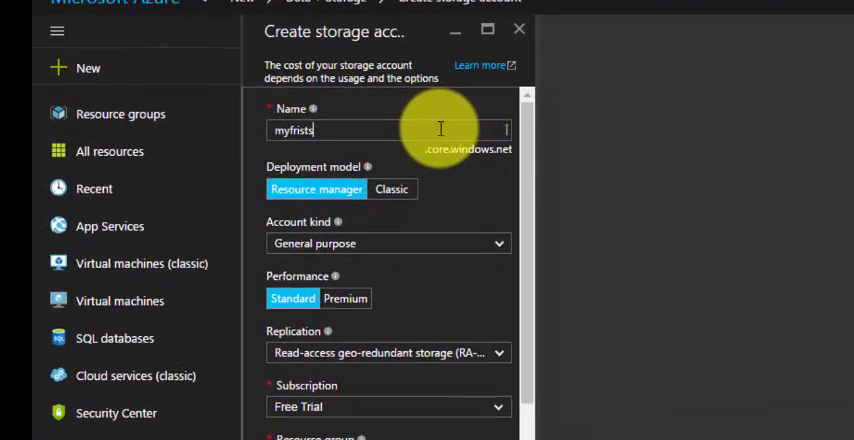
key("Backspace")
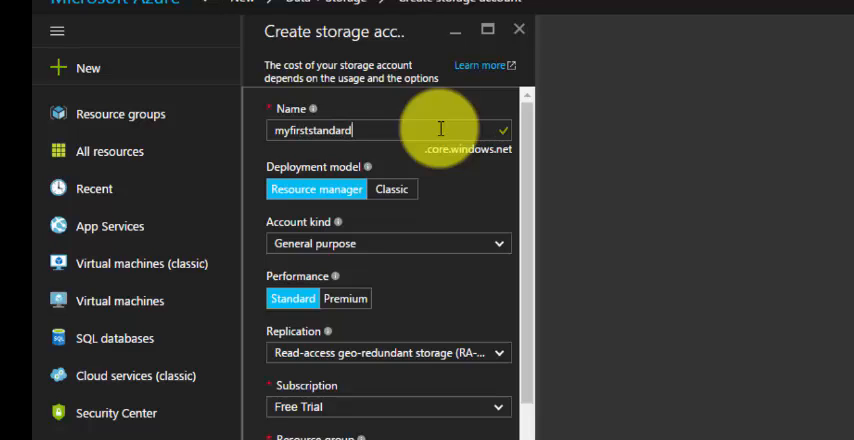
type("storage")
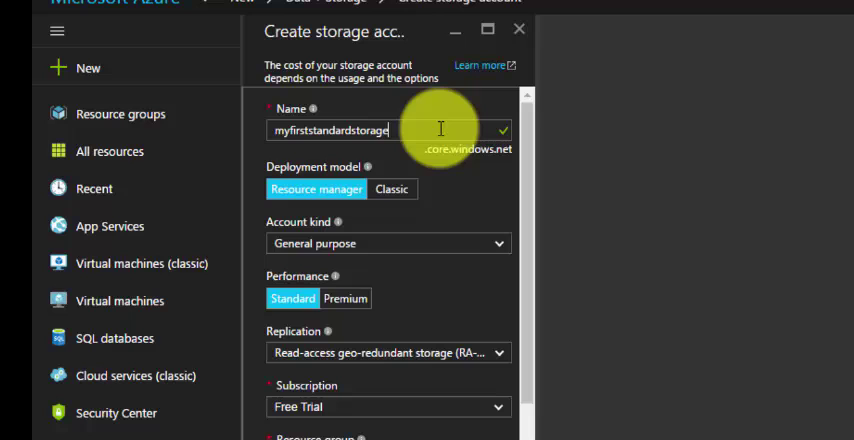
mouse_move(358, 262)
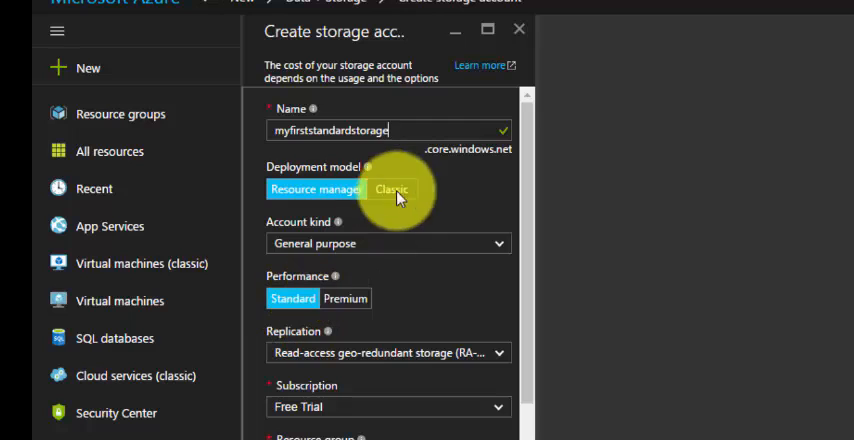
Keep Resource manager and Standard, reuse myfirstresourcegroup in West US and submit the account.
left_click(316, 188)
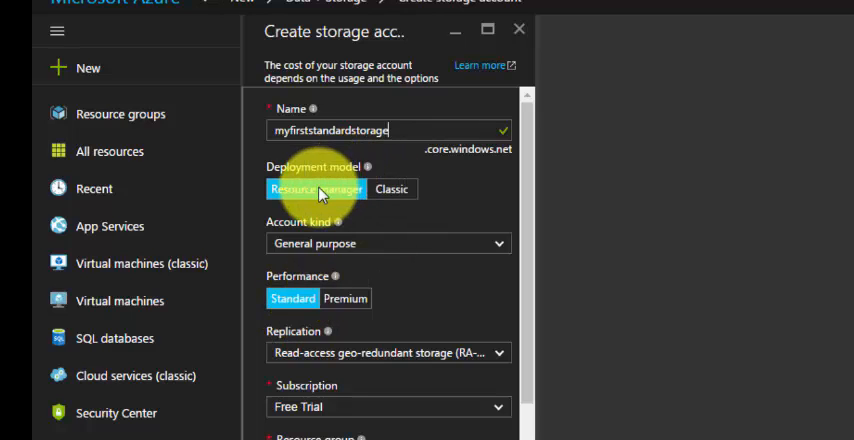
mouse_move(484, 360)
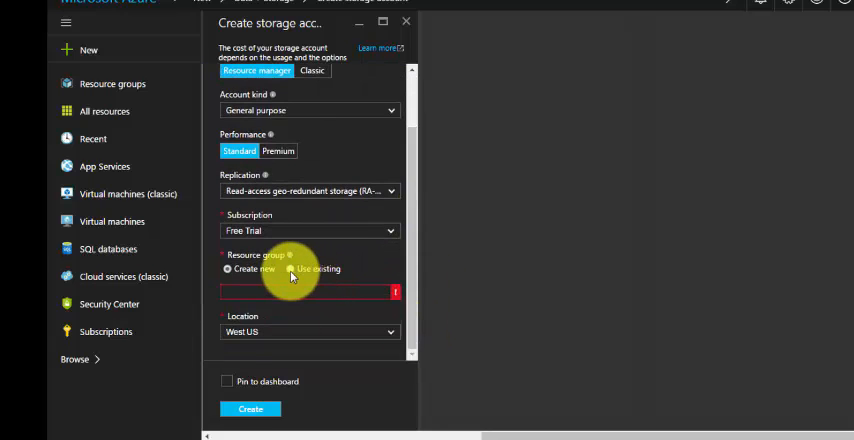
left_click(292, 268)
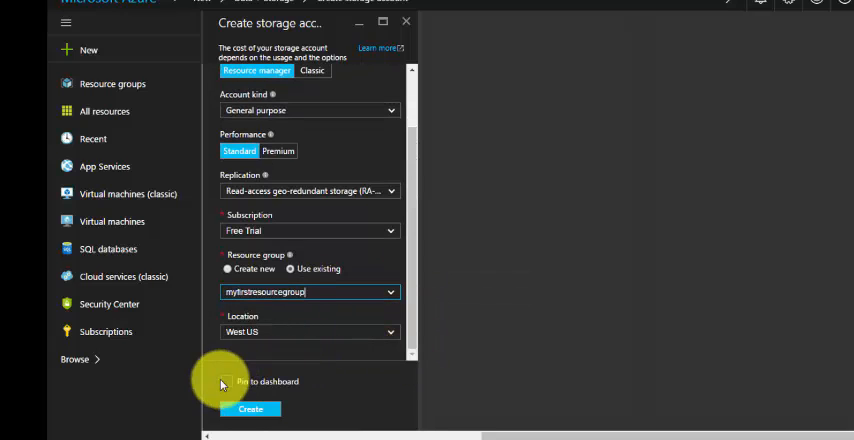
left_click(256, 408)
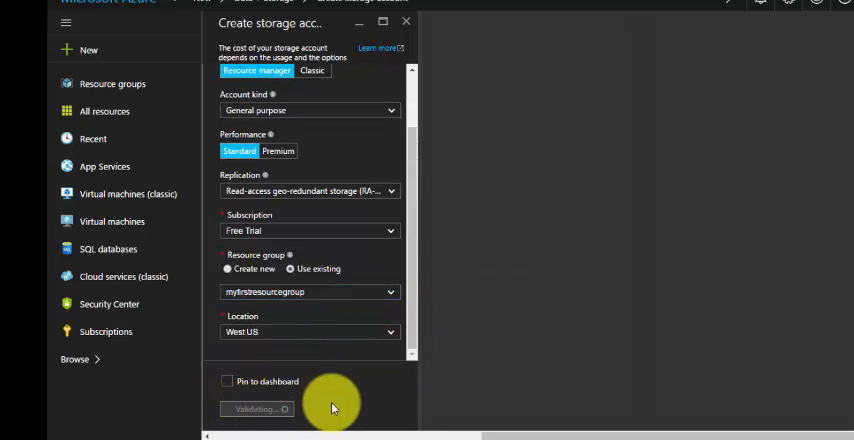
mouse_move(430, 170)
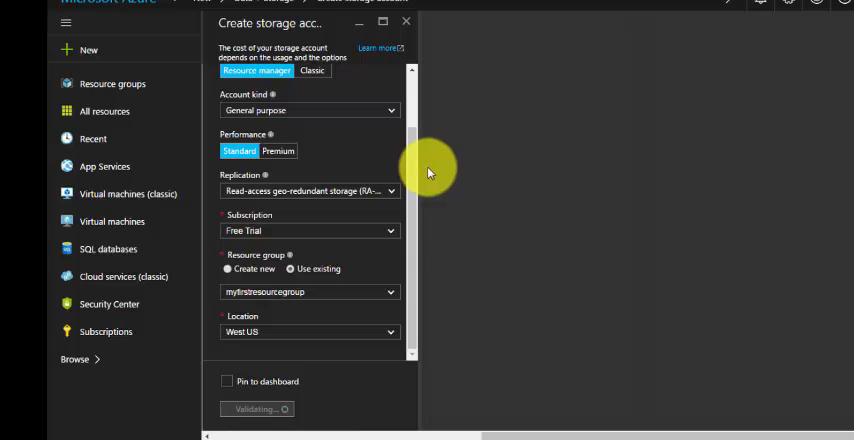
mouse_move(404, 190)
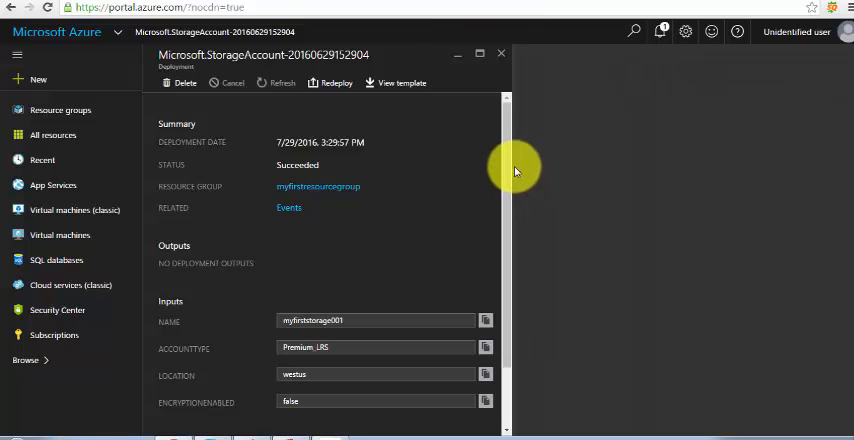
Scroll through myfirststorage001's succeeded deployment summary before opening Resource groups.
scroll("down", 3)
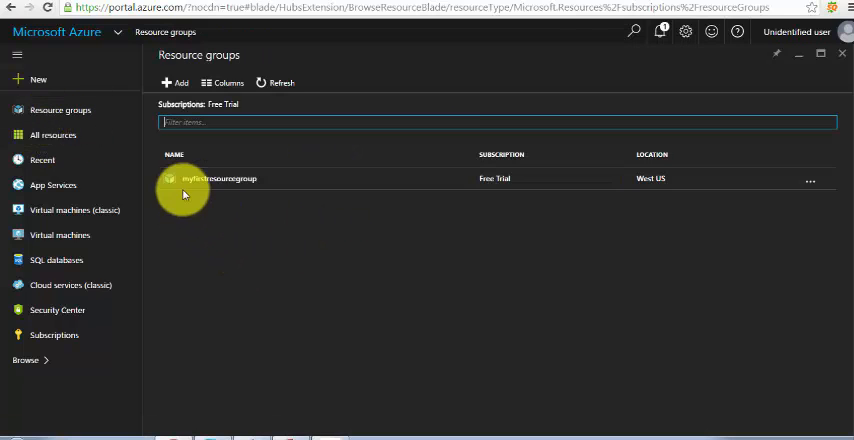
Review the myfirststandardstorage deployment details: Standard_RAGRS in westus, operation accepted.
left_click(218, 178)
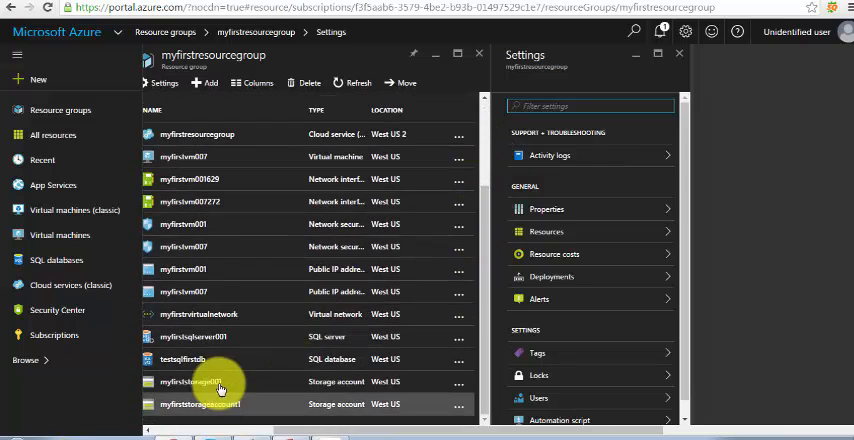
mouse_move(482, 294)
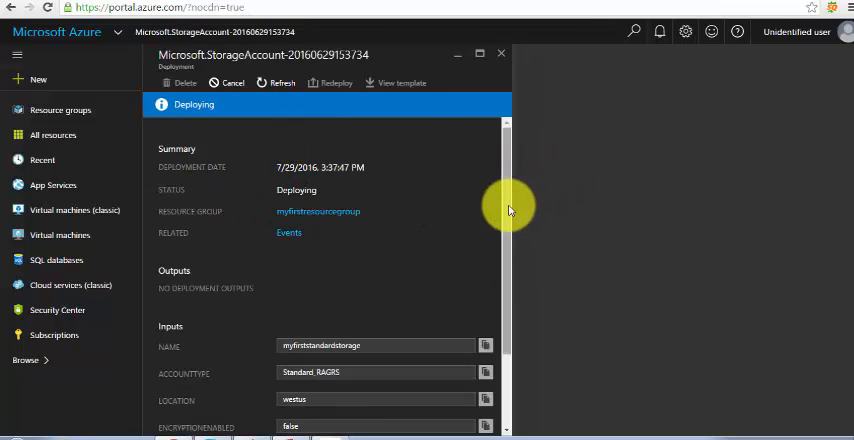
scroll("down", 3)
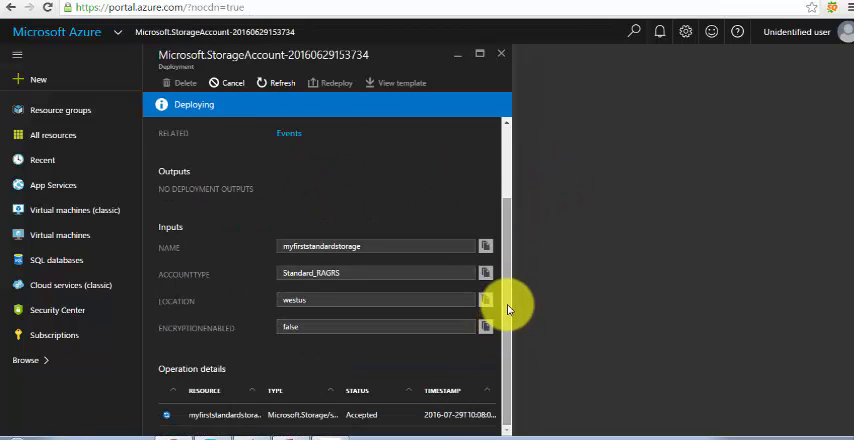
left_click(282, 82)
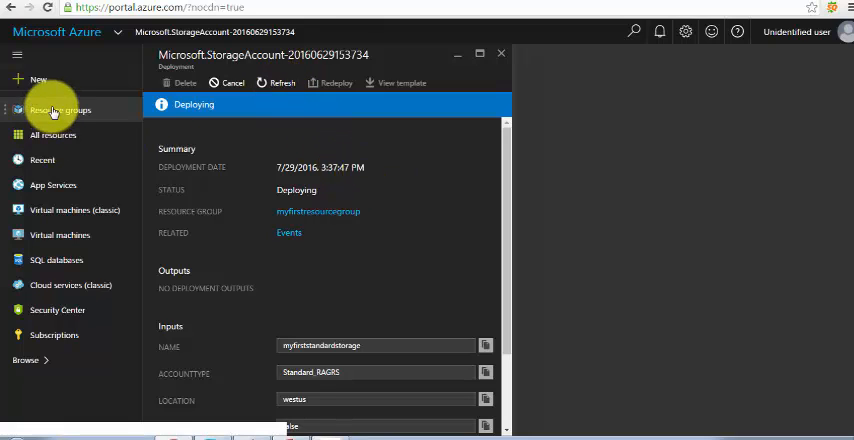
From myfirstresourcegroup, select myfirststandardstorage and bring up its Configuration settings.
left_click(58, 110)
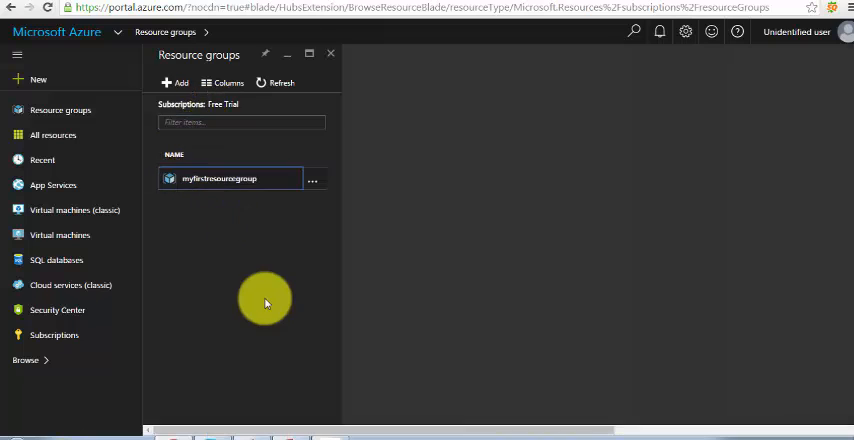
left_click(220, 178)
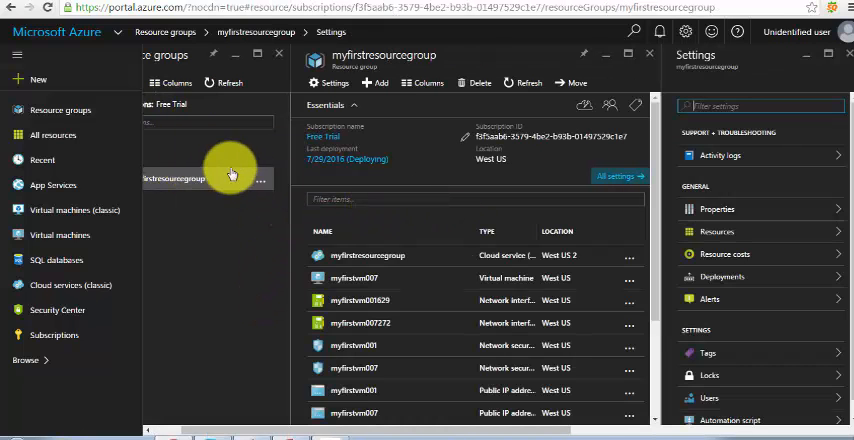
scroll("down", 3)
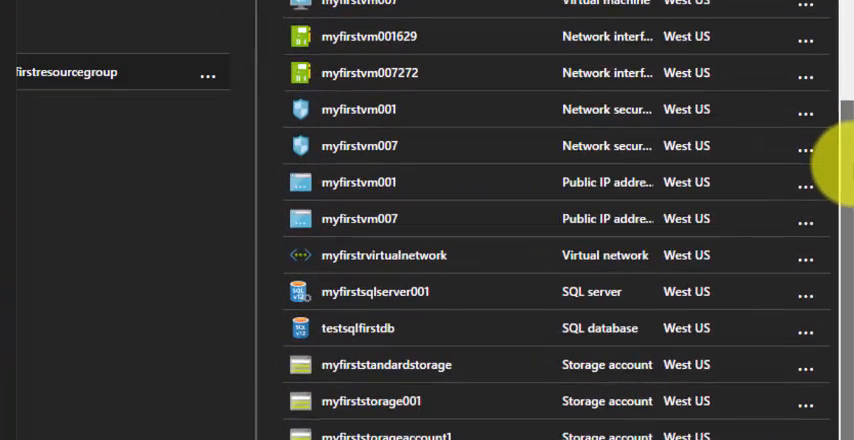
mouse_move(370, 372)
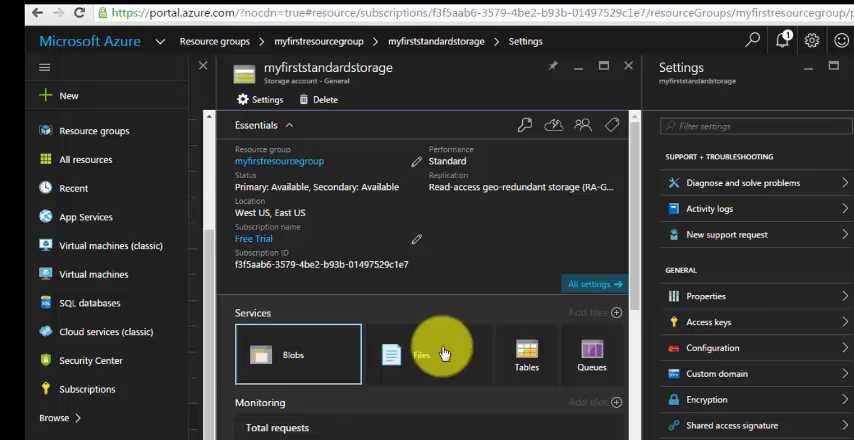
mouse_move(594, 356)
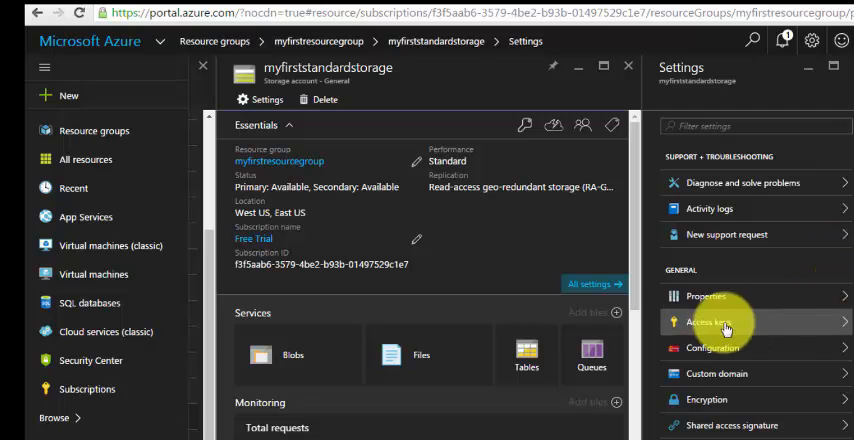
left_click(708, 328)
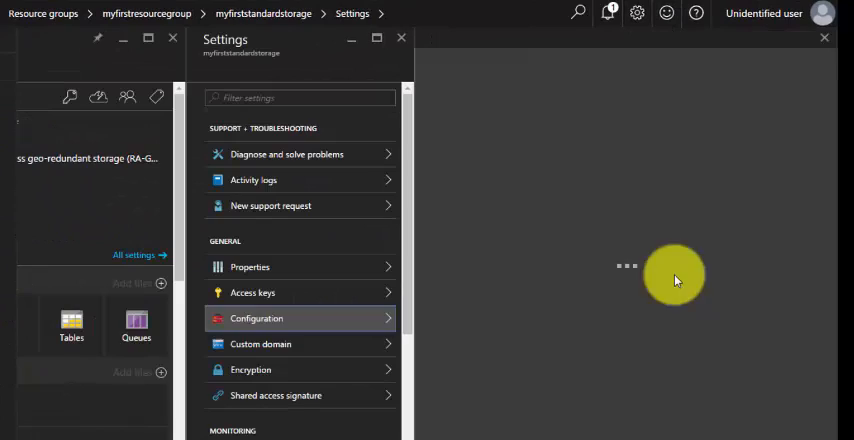
Confirm Performance is Standard and Replication is read-access geo-redundant (RA-GRS).
left_click(256, 318)
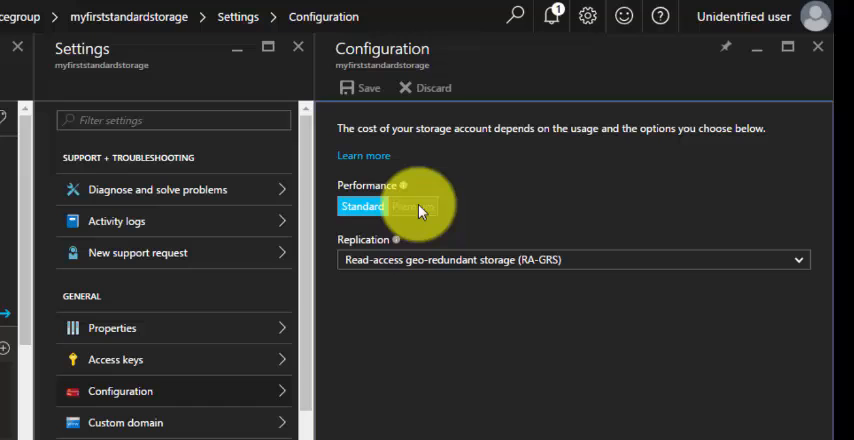
mouse_move(508, 260)
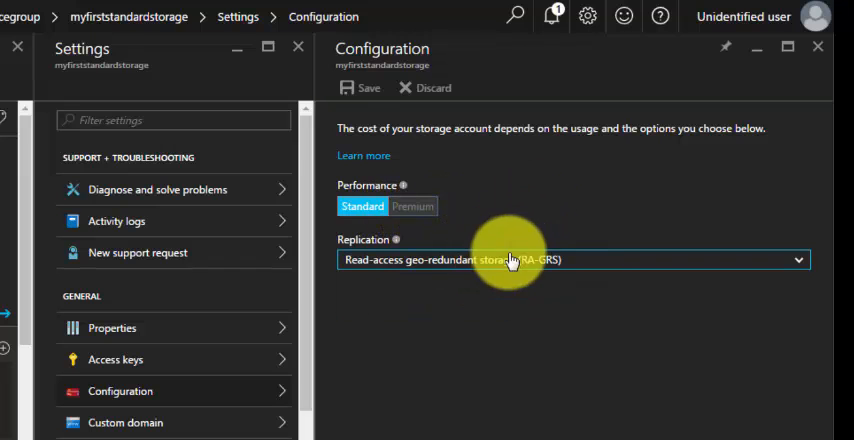
left_click(570, 260)
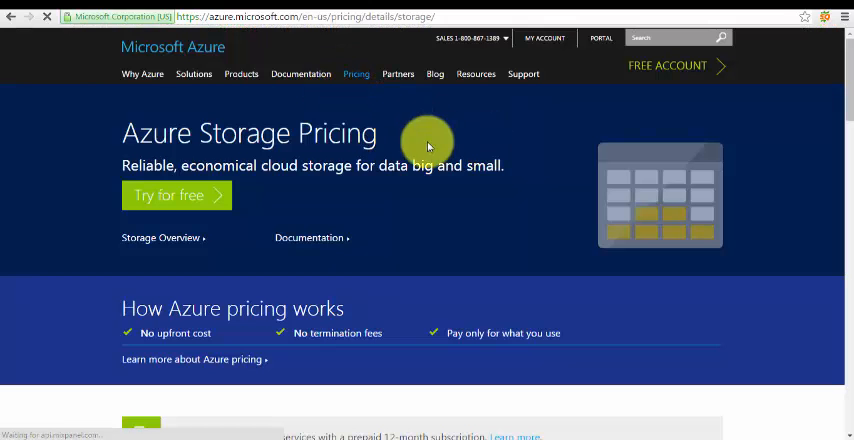
Set the Blob Storage pricing view to the West US region in US dollars.
scroll("down", 3)
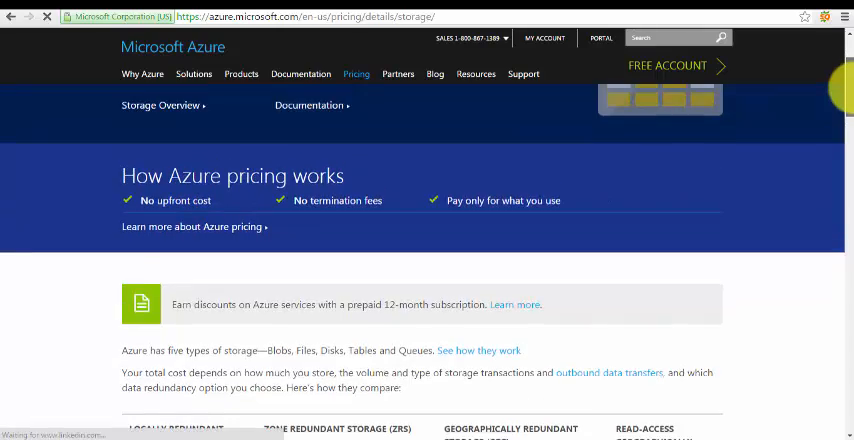
scroll("down", 3)
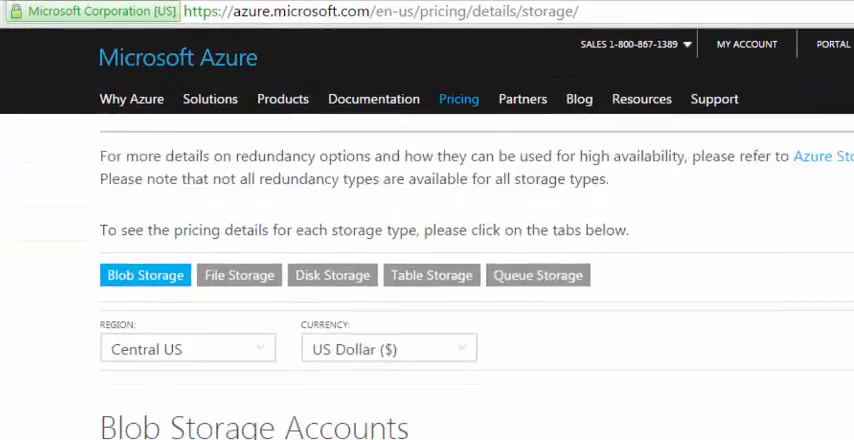
scroll("down", 3)
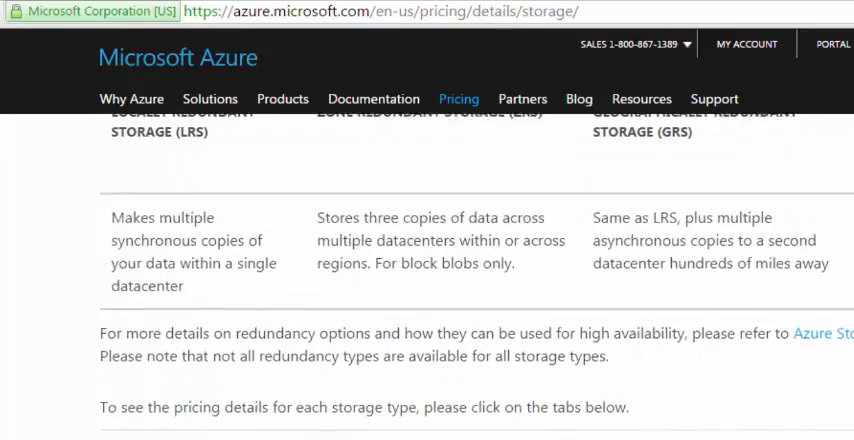
scroll("down", 3)
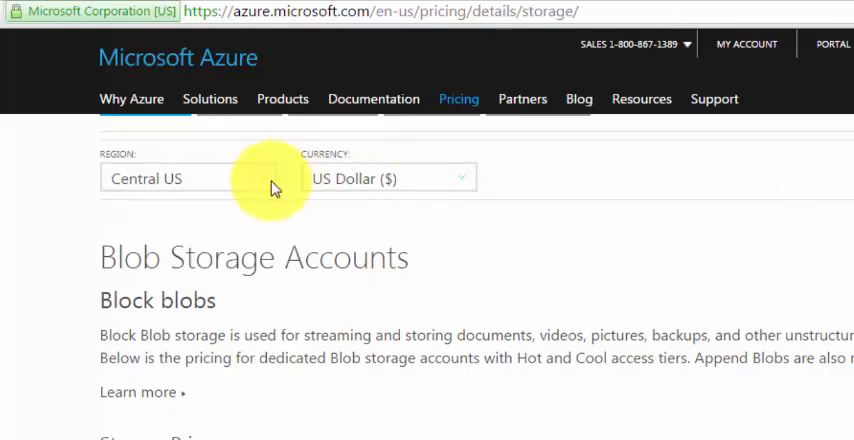
left_click(186, 178)
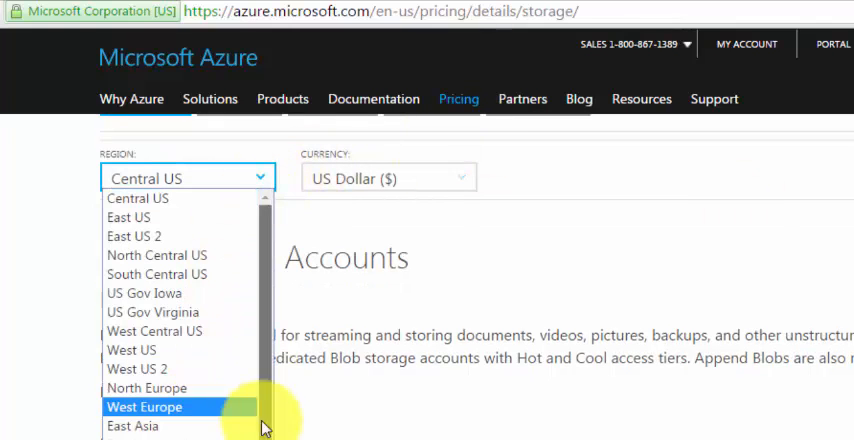
left_click(388, 178)
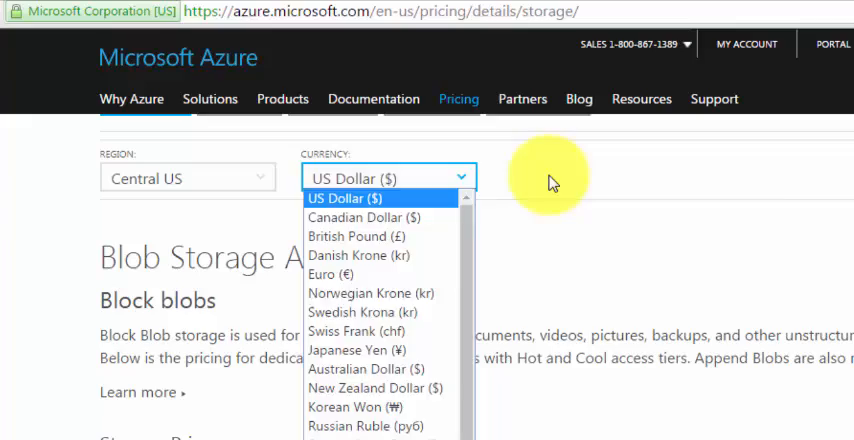
left_click(188, 178)
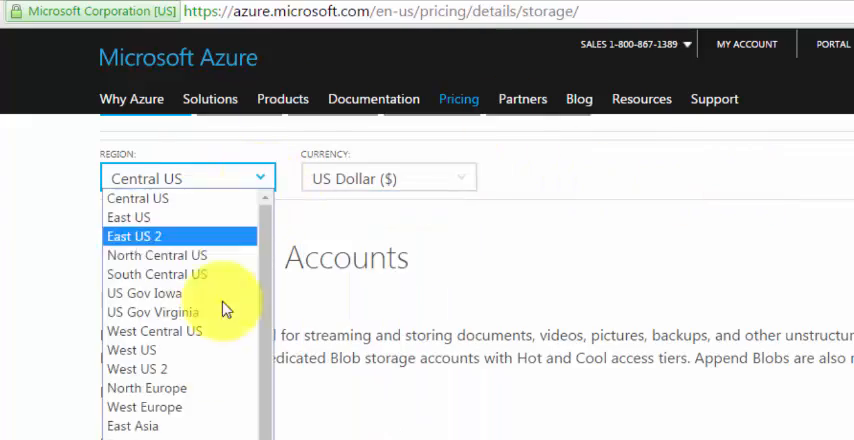
left_click(132, 348)
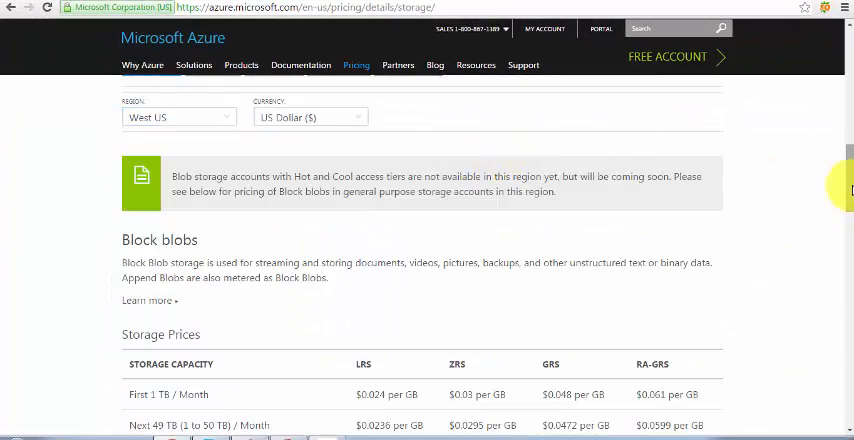
Review the block blob price table, highlighting the RA-GRS first-terabyte price.
scroll("down", 3)
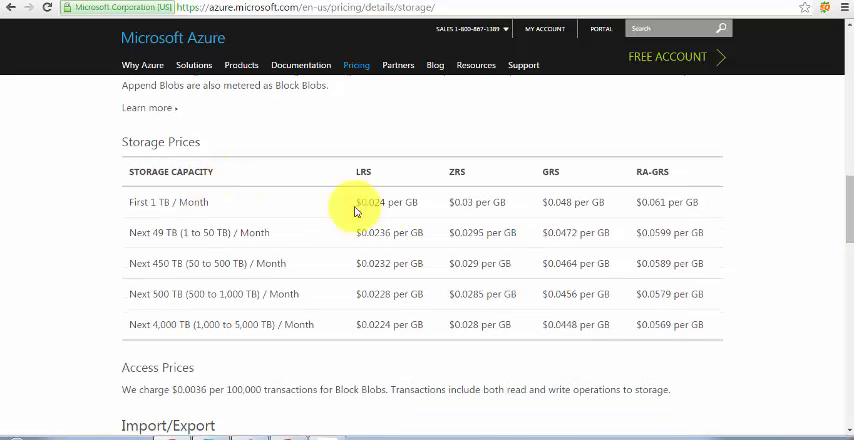
double_click(376, 202)
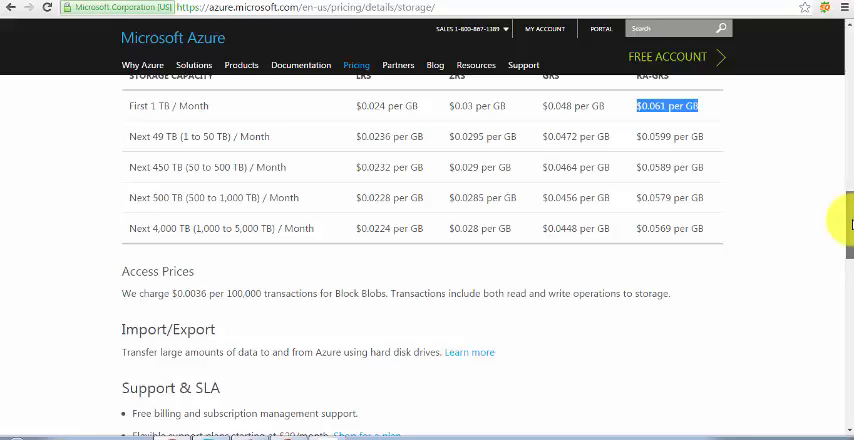
scroll("down", 3)
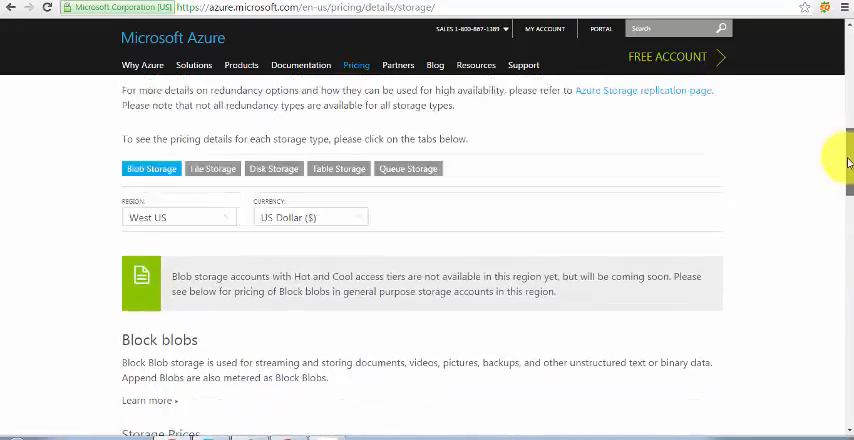
scroll("down", 3)
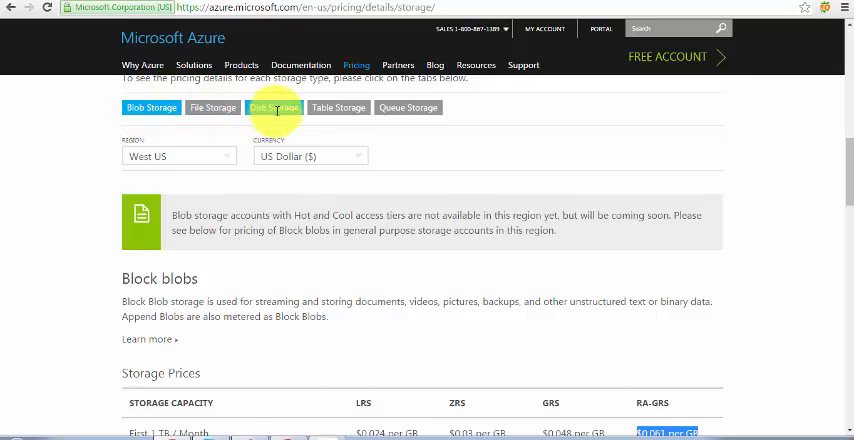
Show Disk Storage pricing with the Premium Disks P10, P20 and P30 monthly costs.
left_click(272, 108)
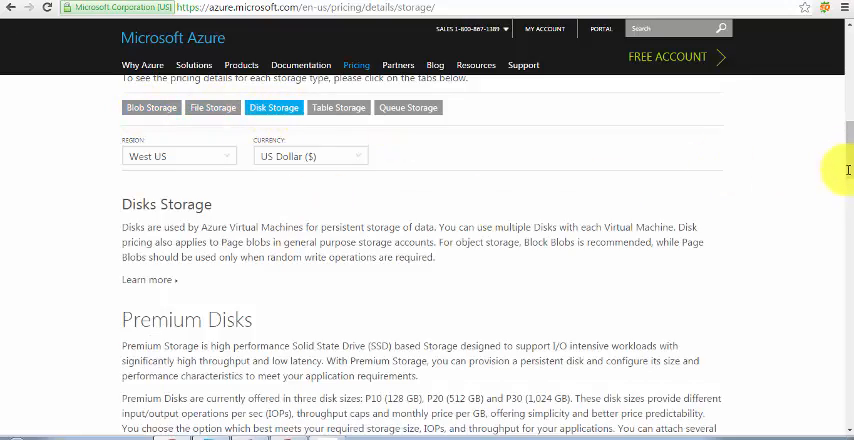
scroll("down", 3)
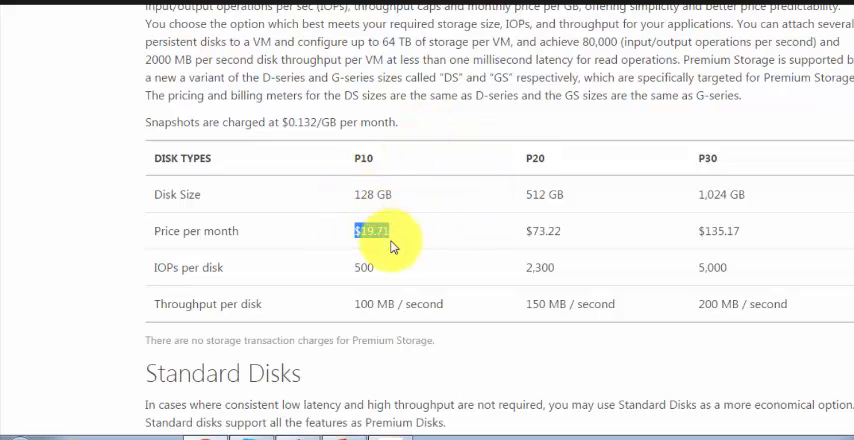
mouse_move(504, 172)
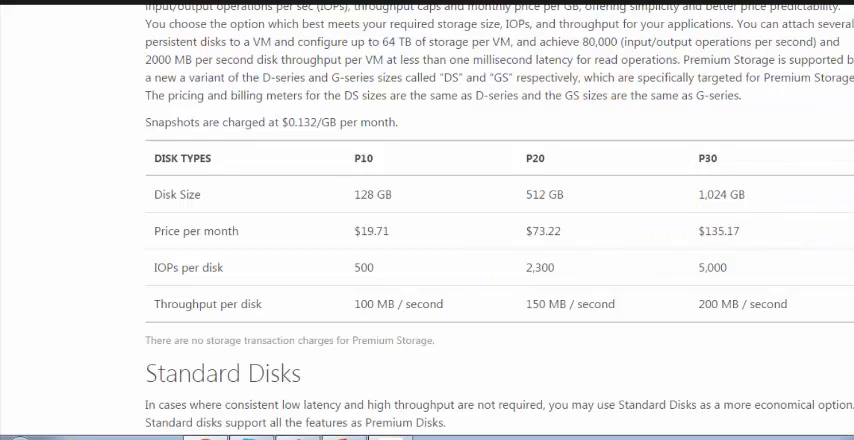
scroll("up", 3)
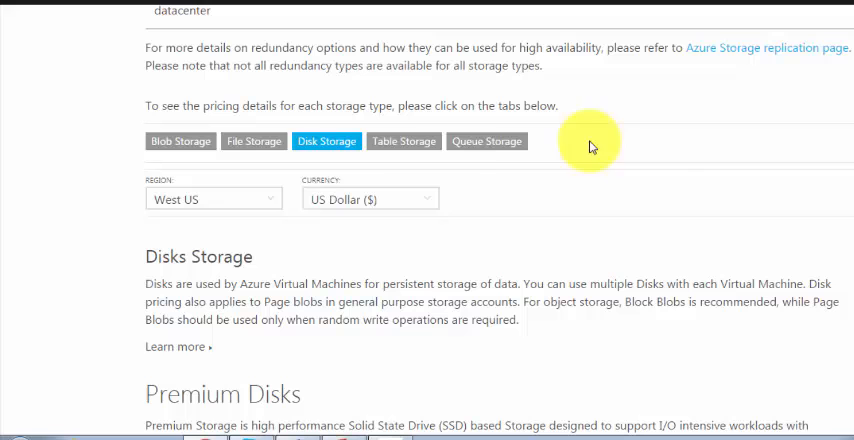
Go through File and Table Storage pricing down to the Queue storage prices table.
left_click(252, 140)
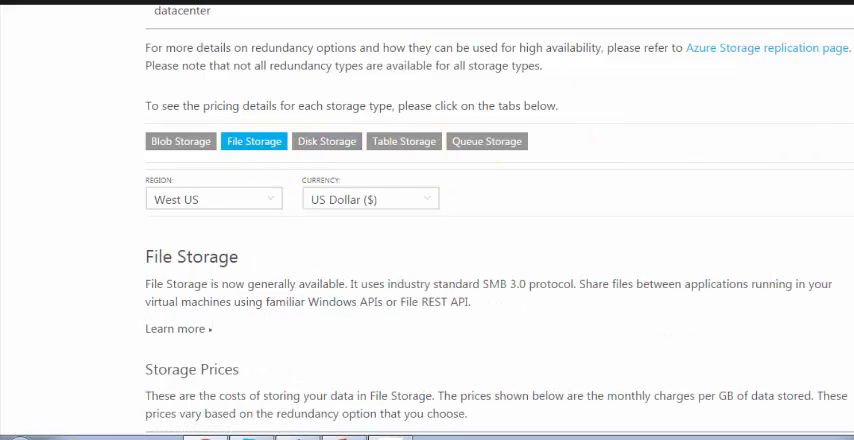
scroll("down", 3)
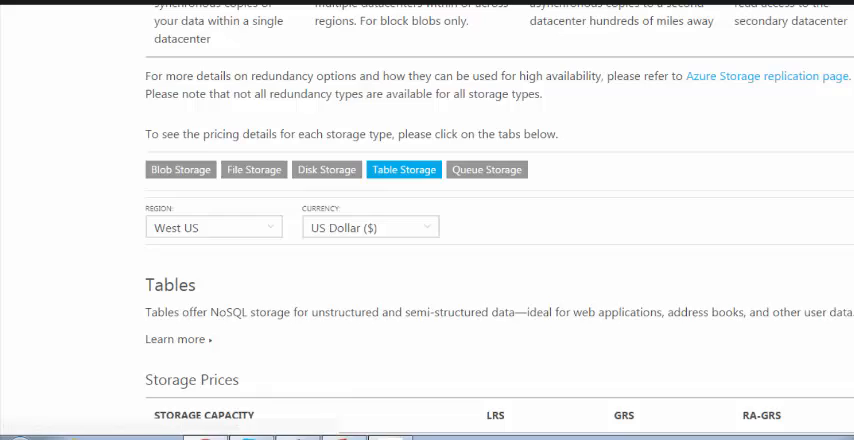
scroll("down", 3)
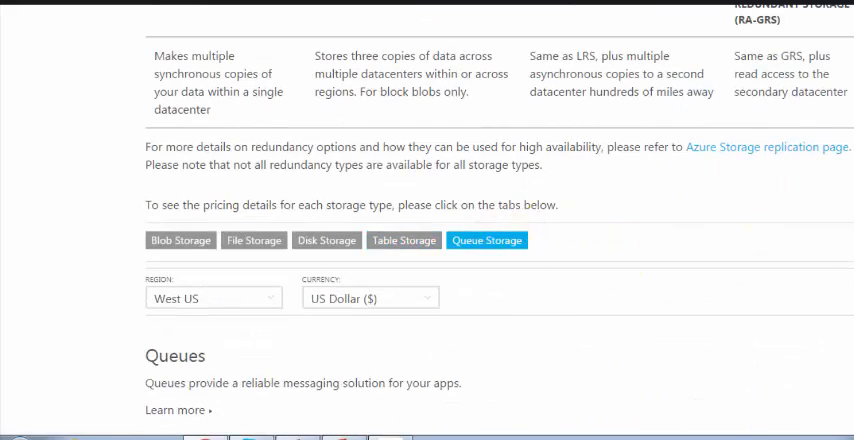
scroll("down", 3)
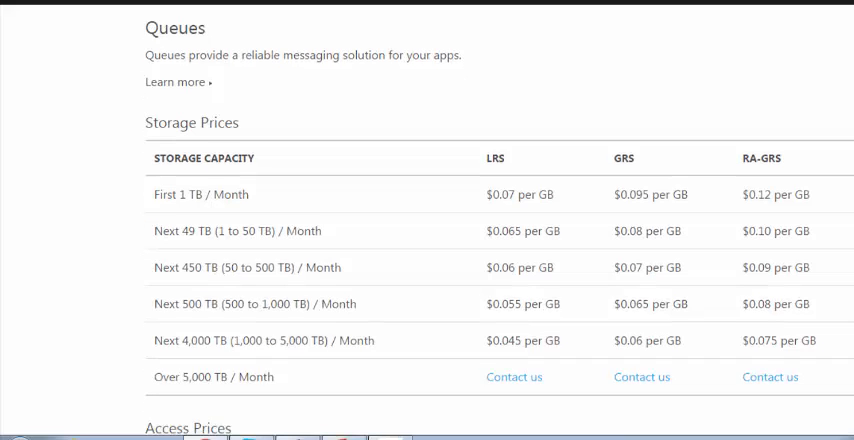